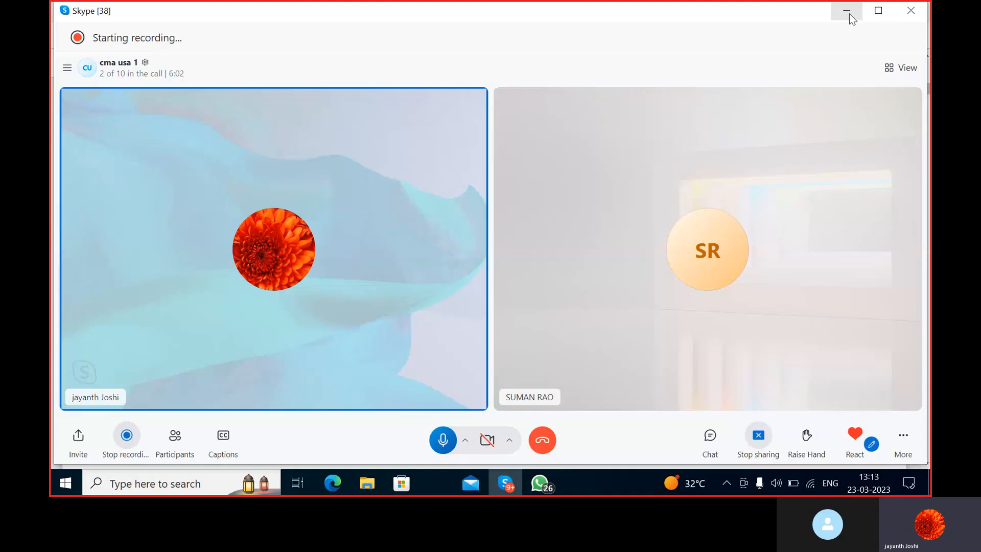
{"action": "mouse_move", "coordinate": [846, 12]}
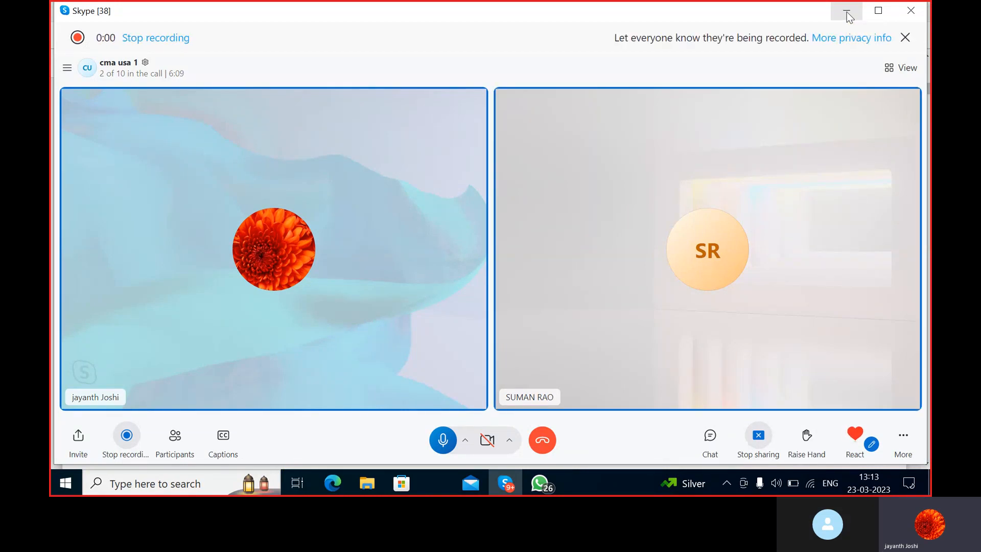
Step: Minimize the Skype call window and underline 'rice options' in Question 1 in red
{"action": "left_click", "coordinate": [846, 11]}
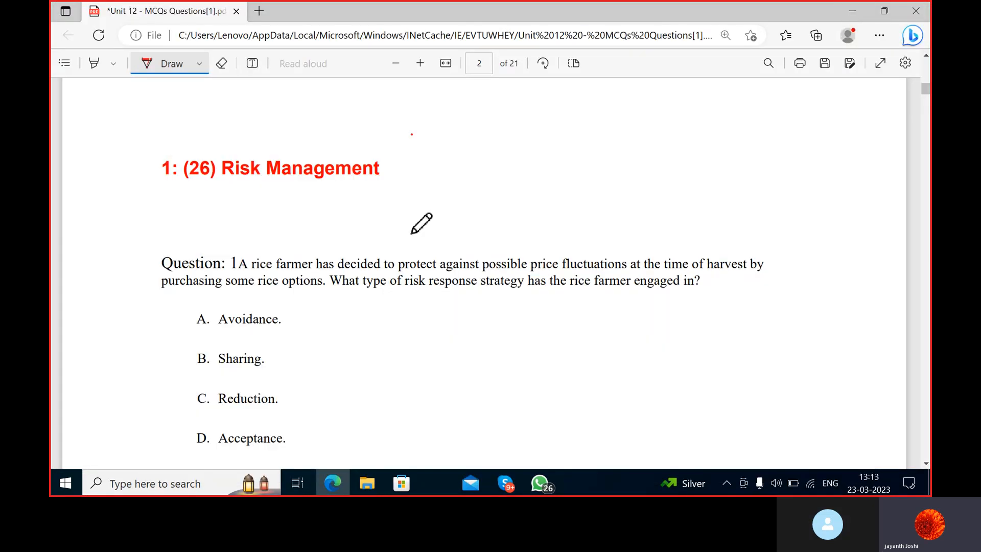
{"action": "scroll", "scroll_direction": "down", "scroll_amount": 3}
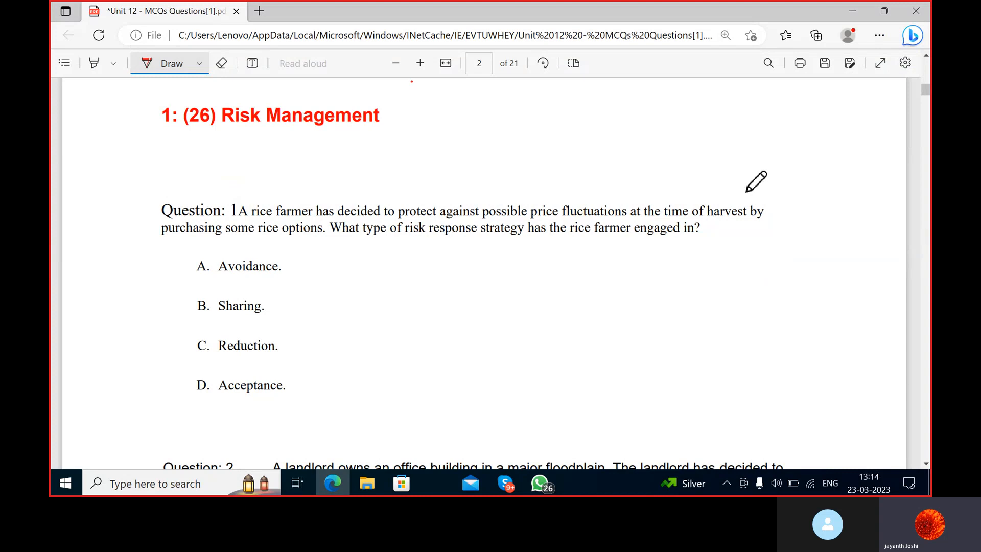
{"action": "mouse_move", "coordinate": [271, 240]}
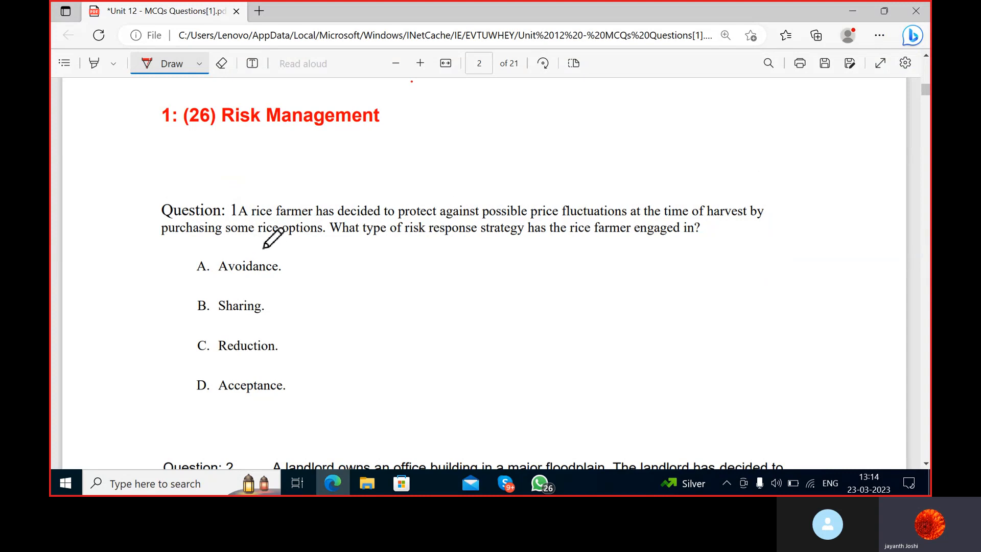
{"action": "left_click_drag", "start_coordinate": [262, 244], "coordinate": [310, 236]}
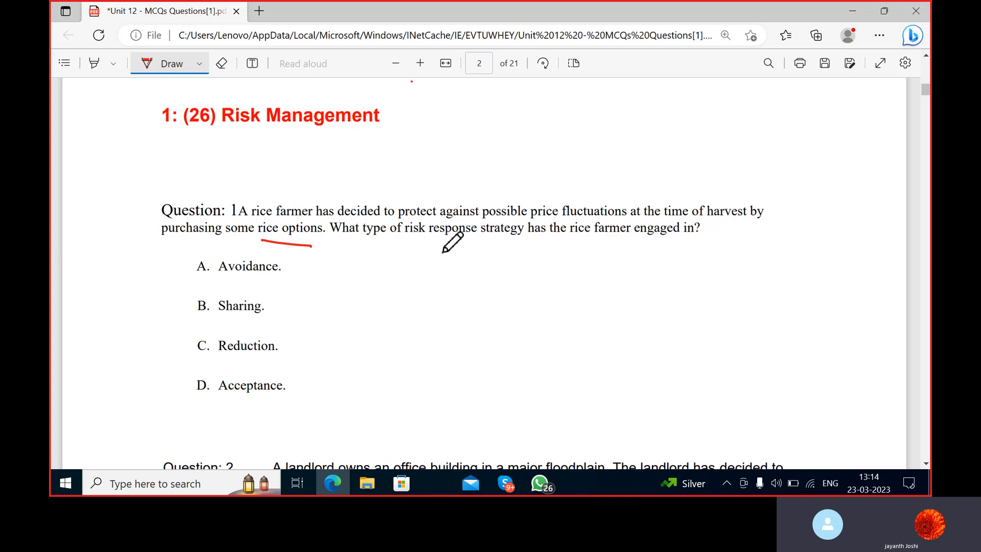
{"action": "mouse_move", "coordinate": [625, 242]}
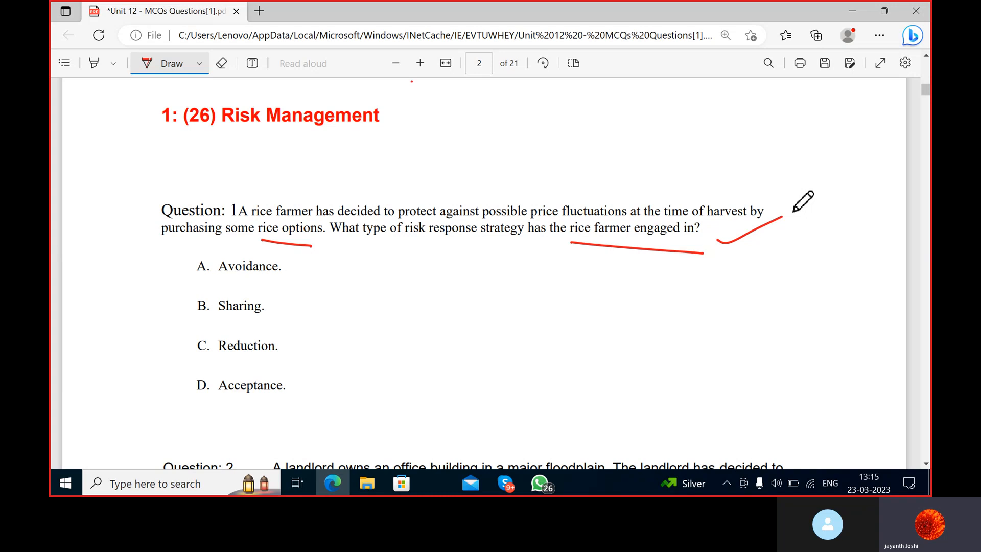
{"action": "mouse_move", "coordinate": [244, 313]}
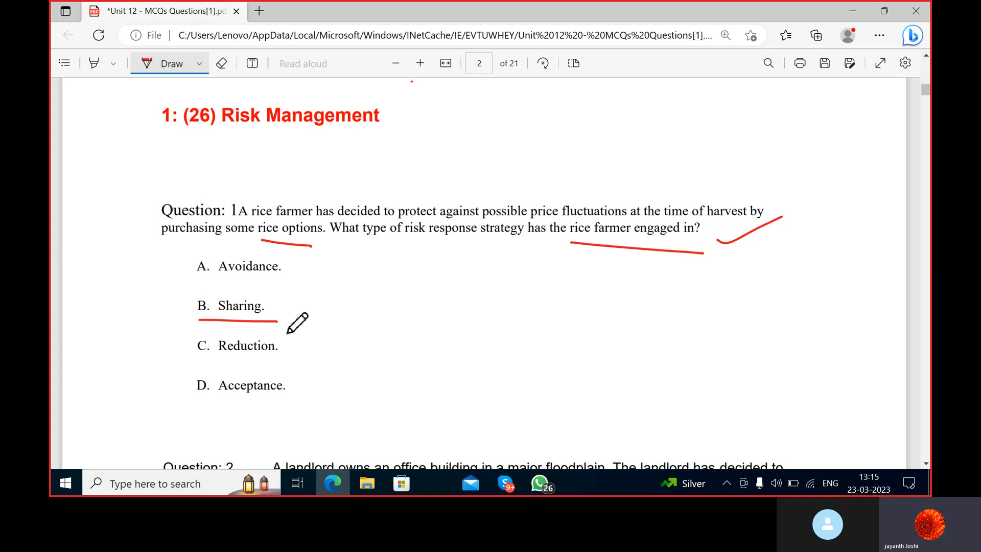
{"action": "mouse_move", "coordinate": [299, 306]}
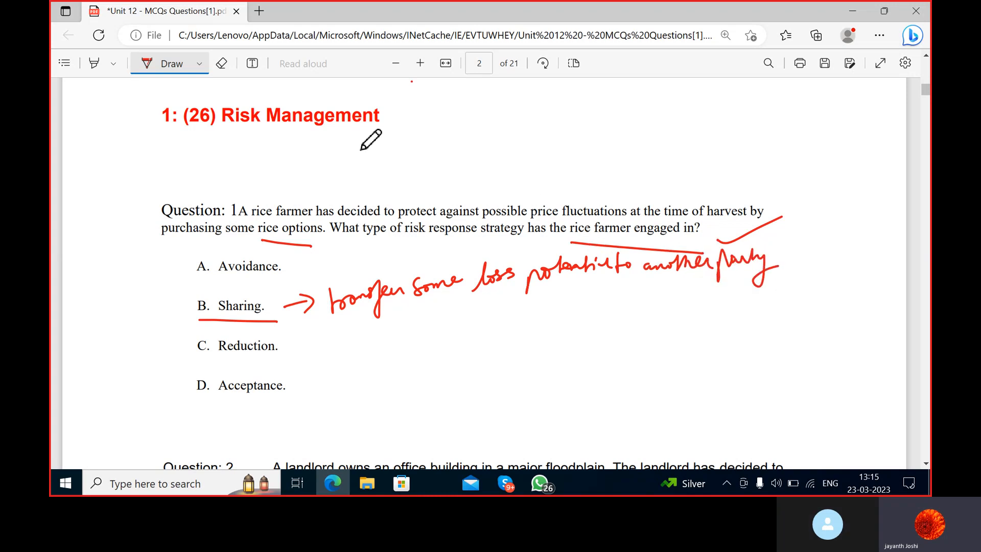
{"action": "mouse_move", "coordinate": [285, 216]}
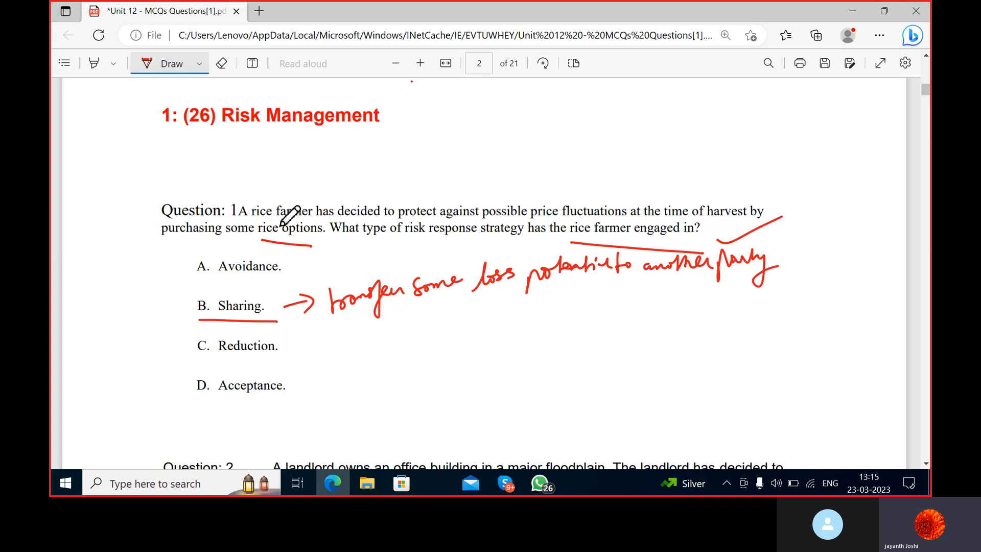
{"action": "mouse_move", "coordinate": [364, 143]}
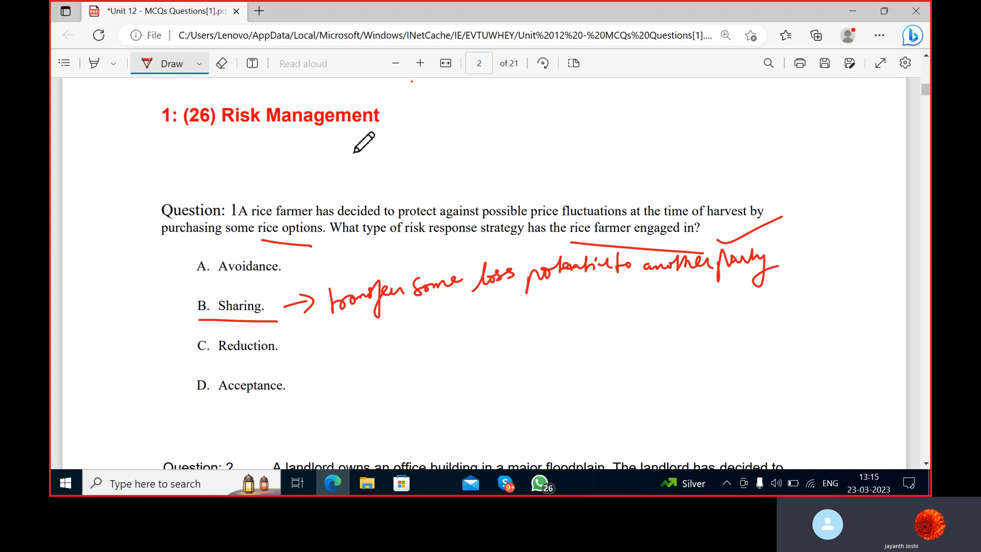
{"action": "mouse_move", "coordinate": [338, 171]}
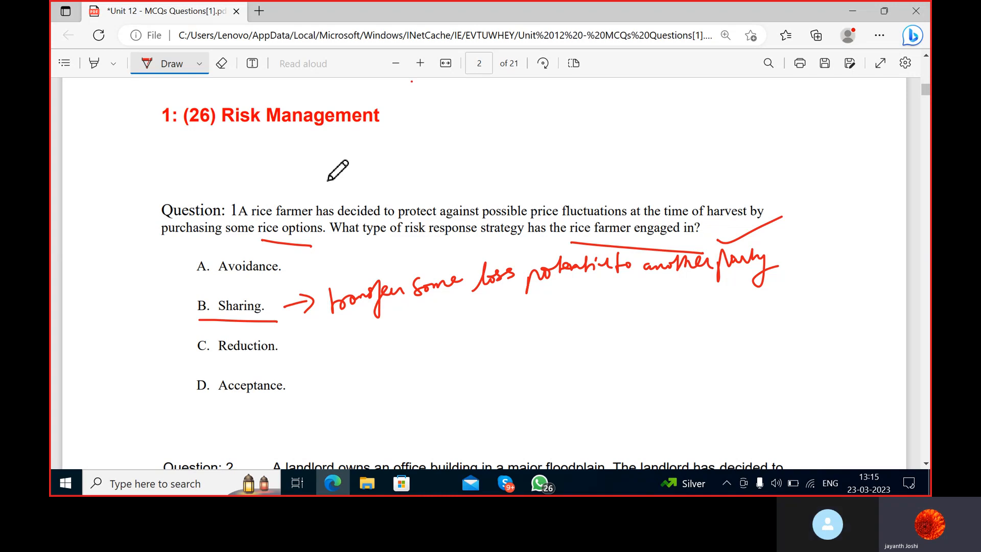
{"action": "mouse_move", "coordinate": [291, 241]}
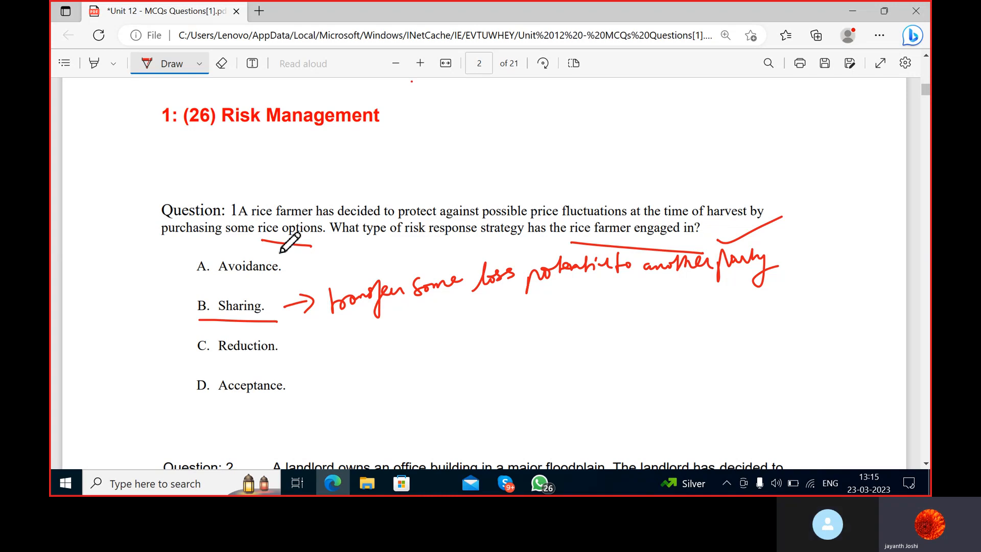
{"action": "mouse_move", "coordinate": [302, 178]}
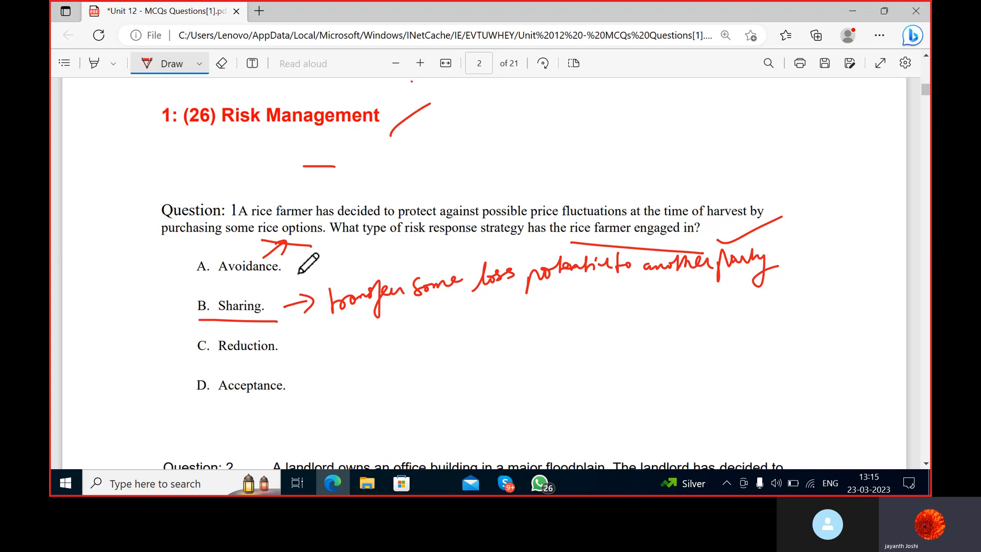
{"action": "mouse_move", "coordinate": [280, 143]}
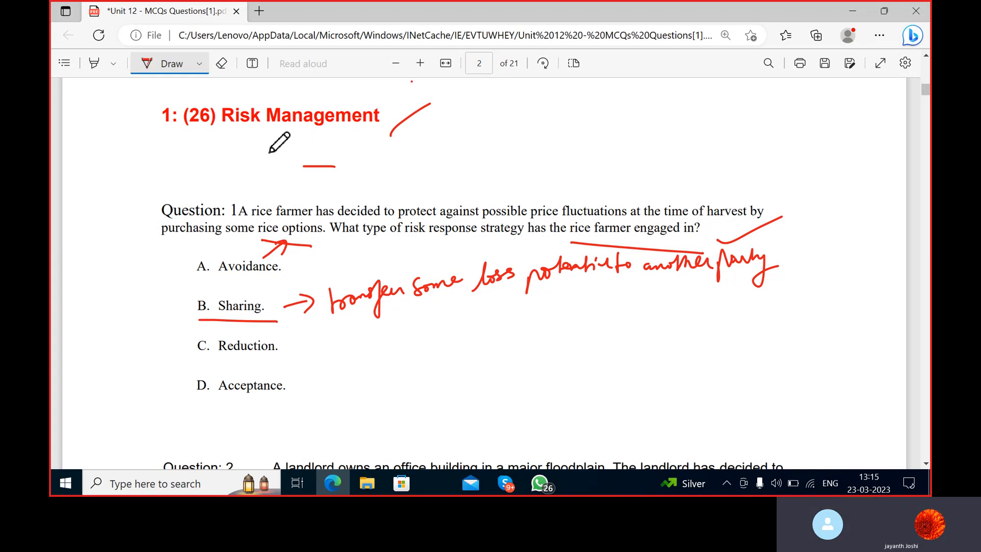
{"action": "mouse_move", "coordinate": [259, 153]}
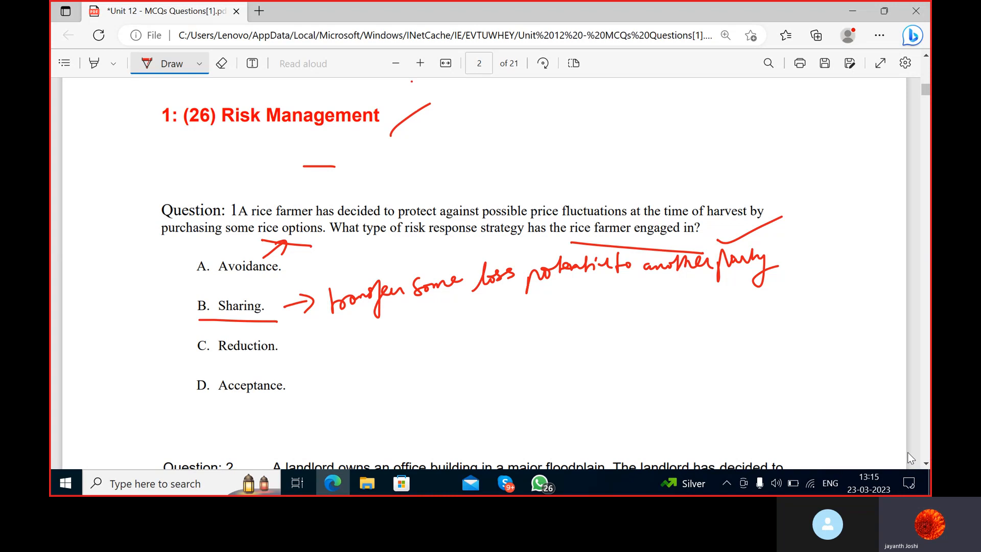
{"action": "mouse_move", "coordinate": [904, 395]}
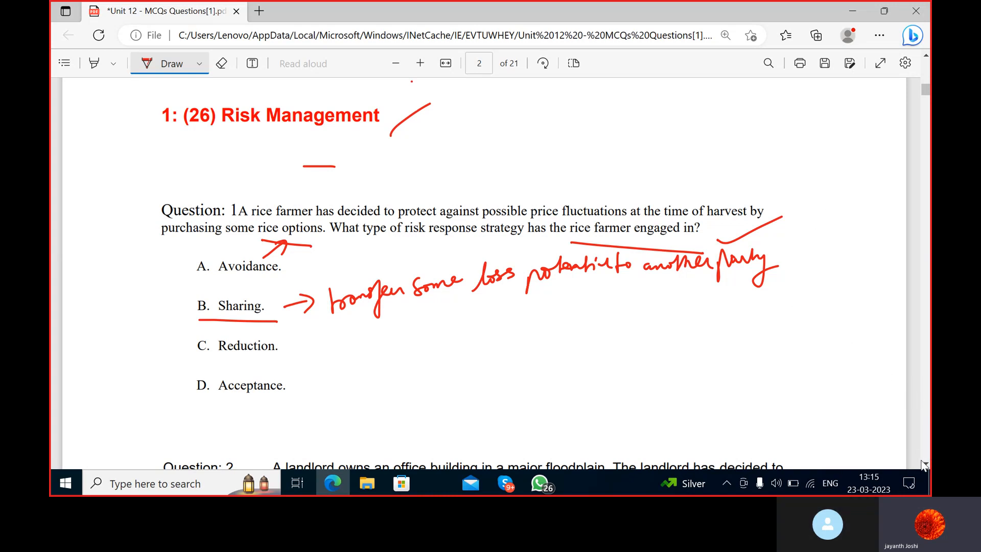
Step: Scroll down to bring Question 2 into view
{"action": "scroll", "scroll_direction": "down", "scroll_amount": 3}
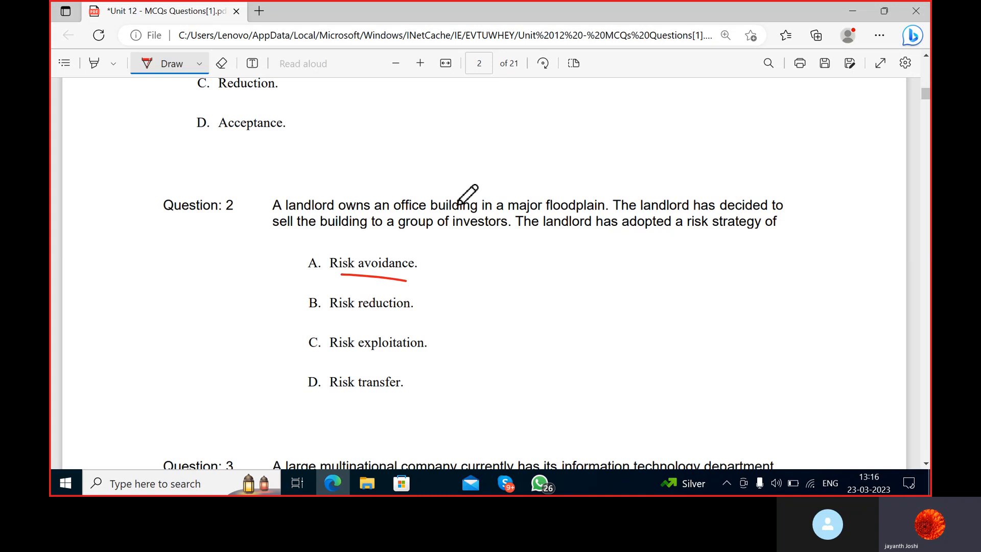
{"action": "mouse_move", "coordinate": [492, 191]}
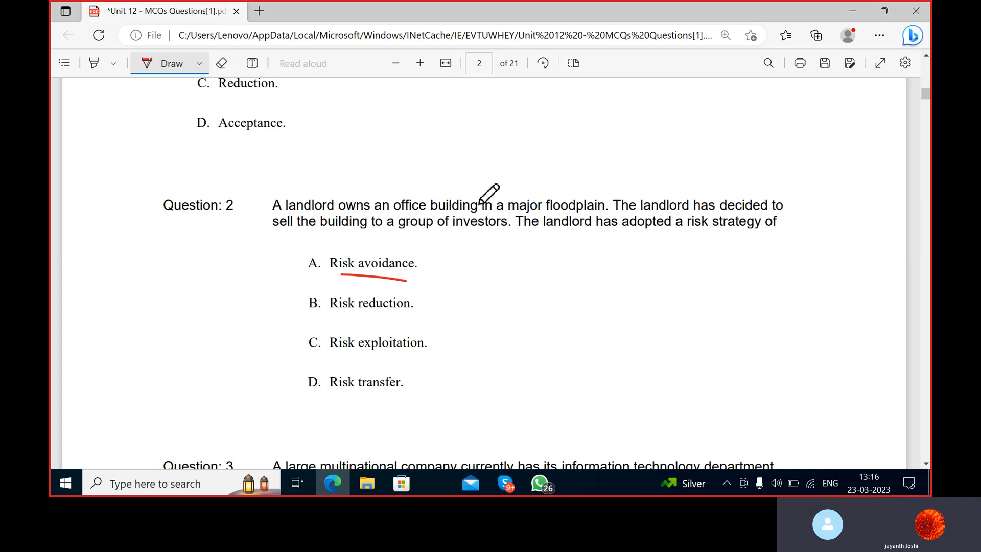
{"action": "mouse_move", "coordinate": [444, 291]}
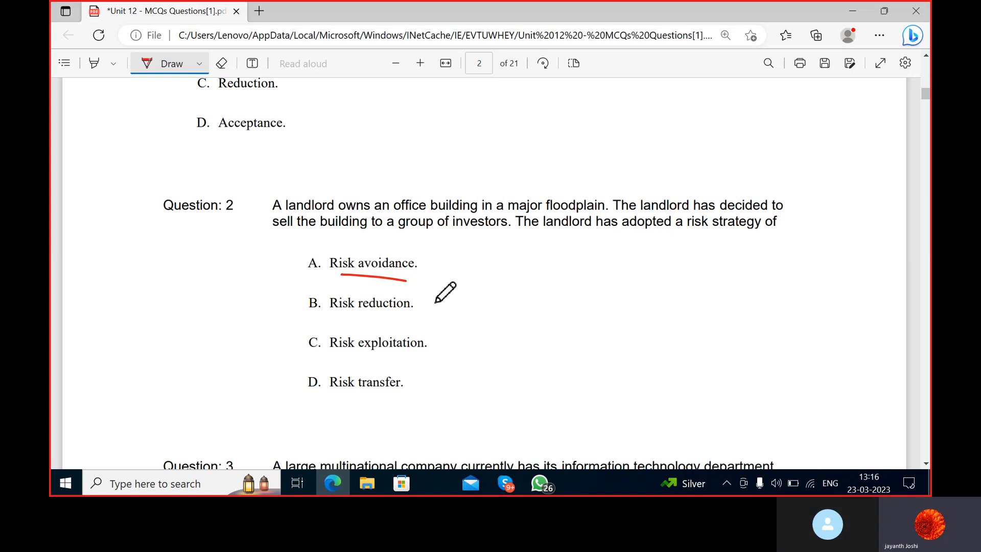
{"action": "mouse_move", "coordinate": [395, 331]}
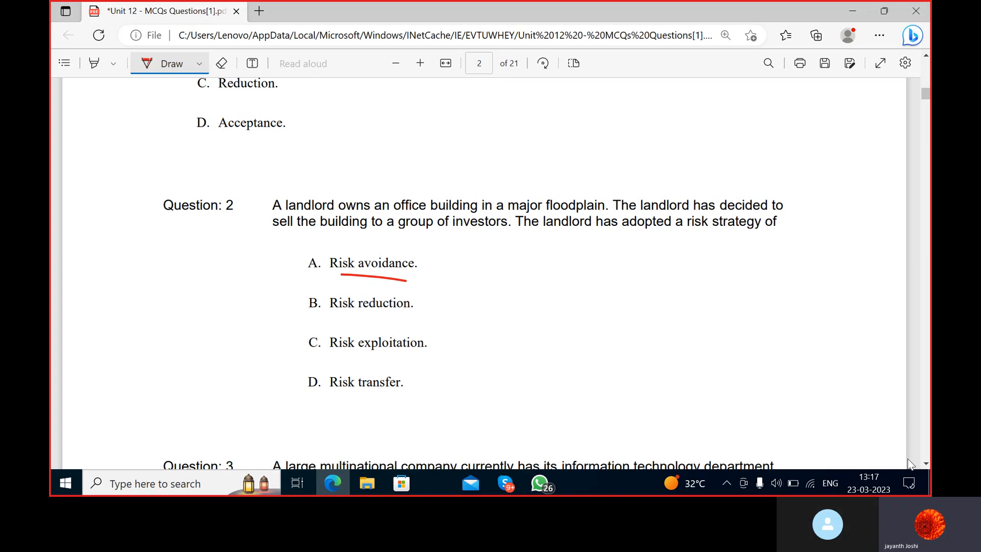
Step: Scroll to position Question 3's stem in view for underlining its key words
{"action": "scroll", "scroll_direction": "down", "scroll_amount": 3}
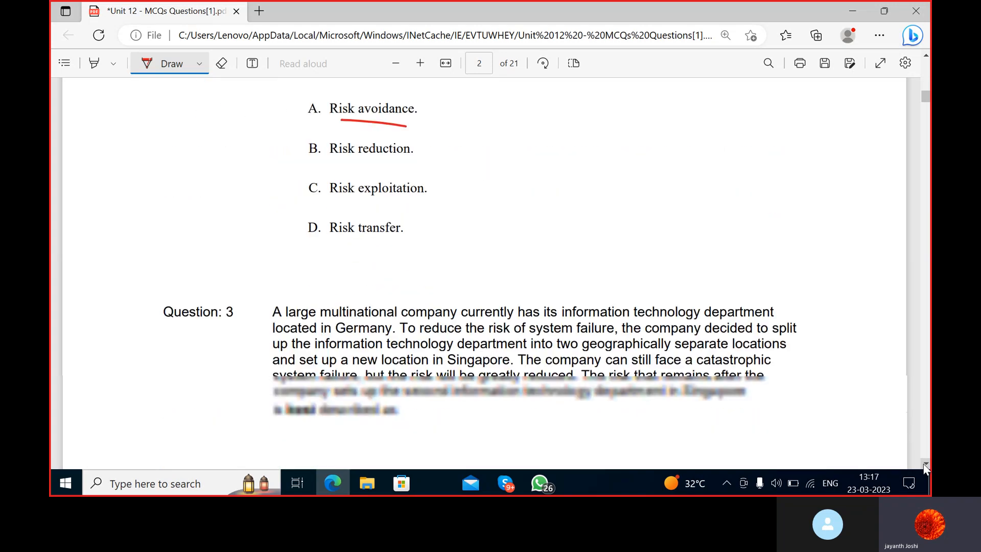
{"action": "scroll", "scroll_direction": "down", "scroll_amount": 3}
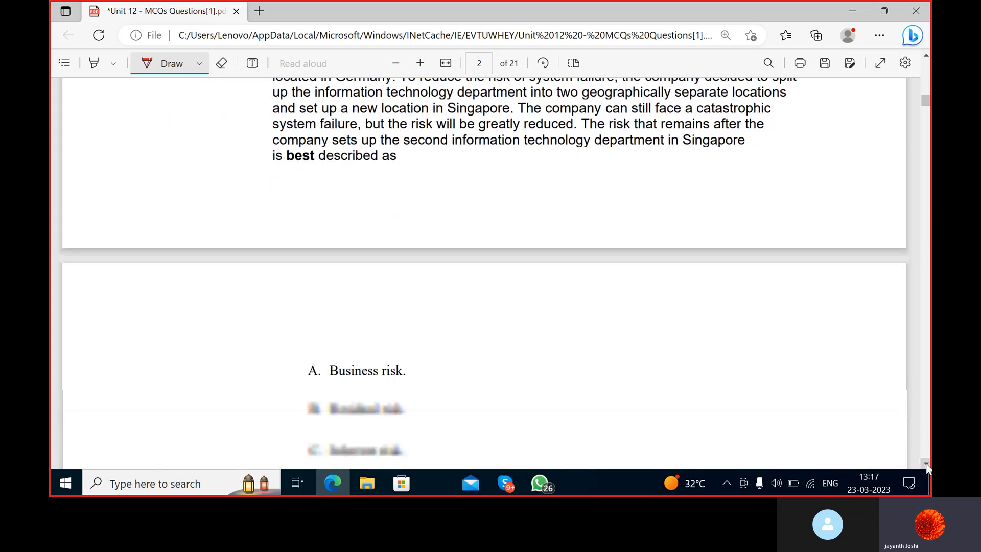
{"action": "scroll", "scroll_direction": "down", "scroll_amount": 3}
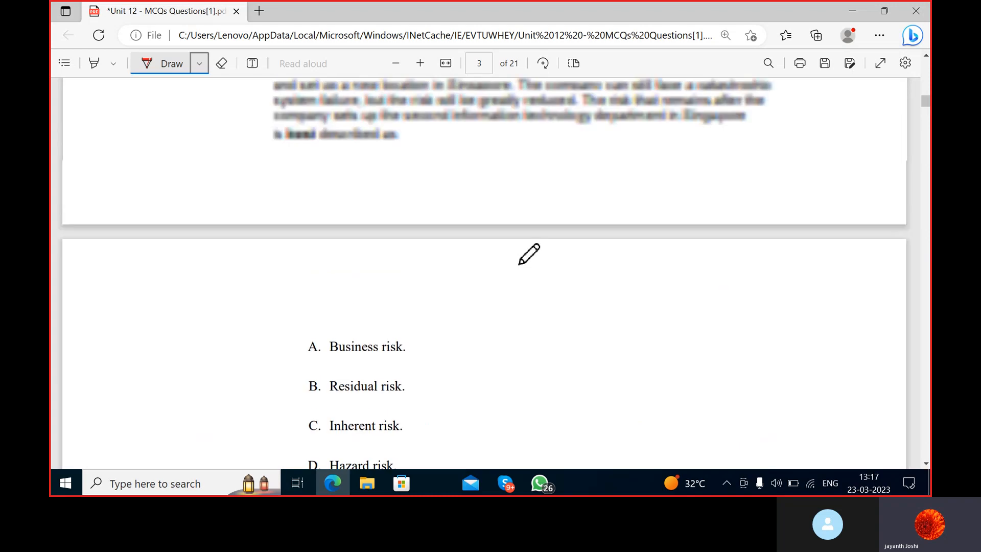
{"action": "scroll", "scroll_direction": "up", "scroll_amount": 3}
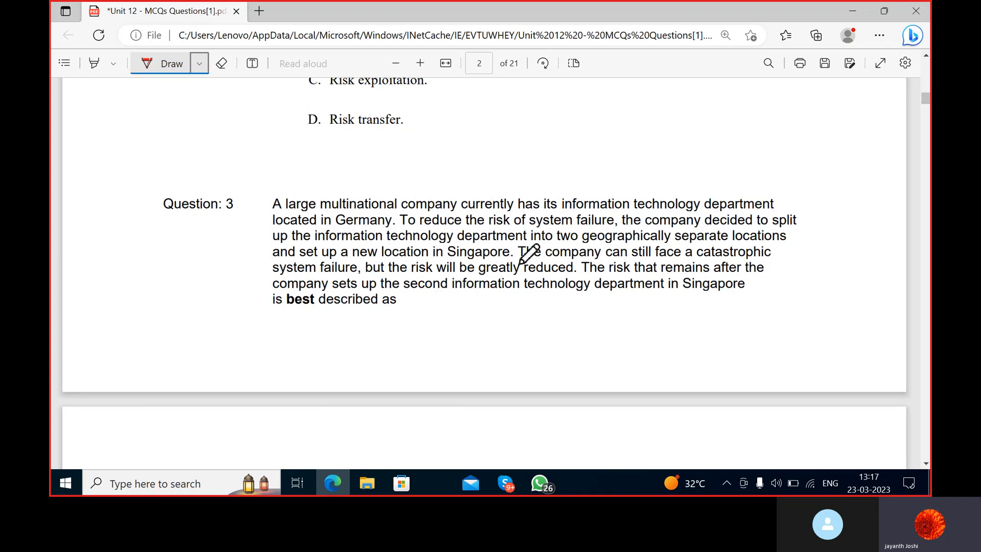
{"action": "mouse_move", "coordinate": [478, 203]}
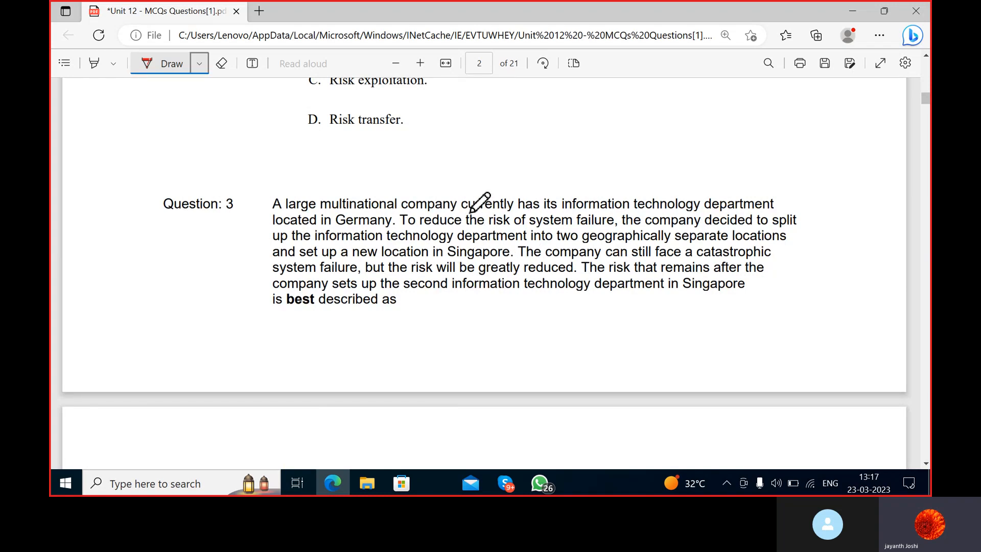
{"action": "mouse_move", "coordinate": [645, 209]}
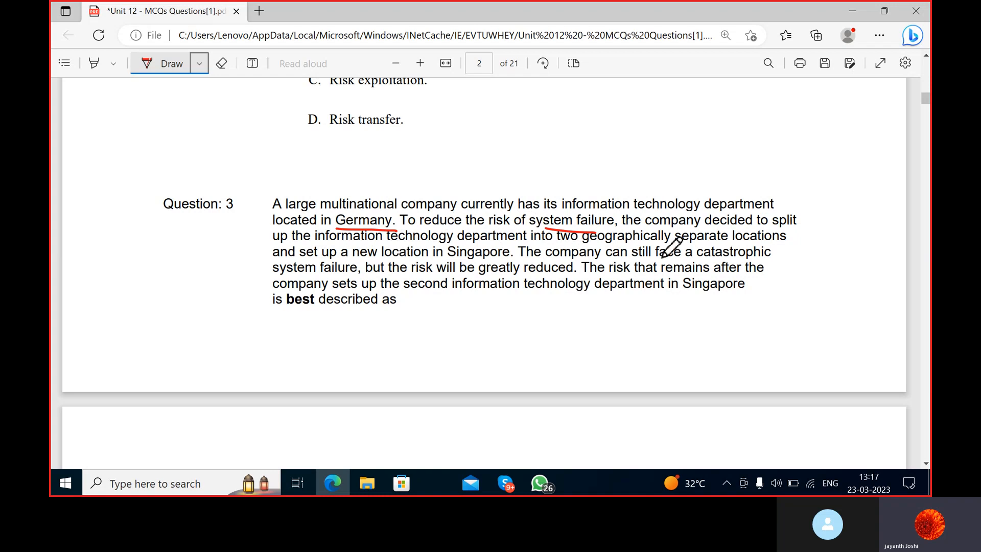
{"action": "mouse_move", "coordinate": [492, 213]}
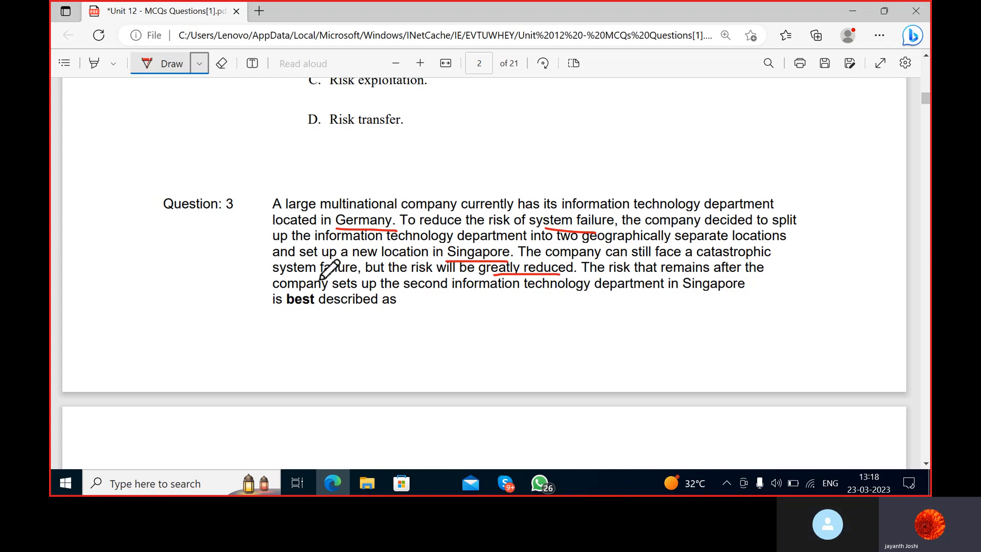
{"action": "mouse_move", "coordinate": [631, 289]}
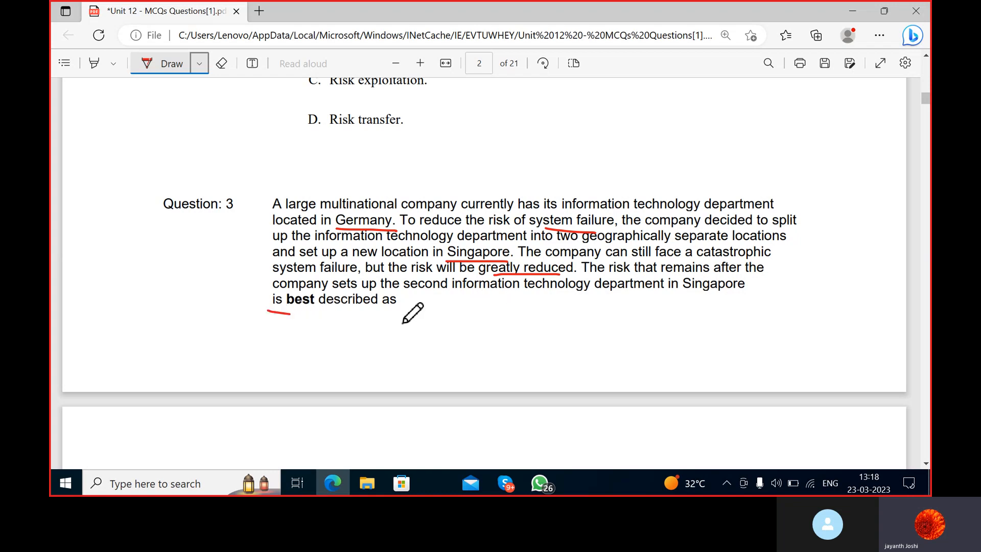
Step: Scroll down to Question 3's options and on toward Question 4
{"action": "scroll", "scroll_direction": "down", "scroll_amount": 3}
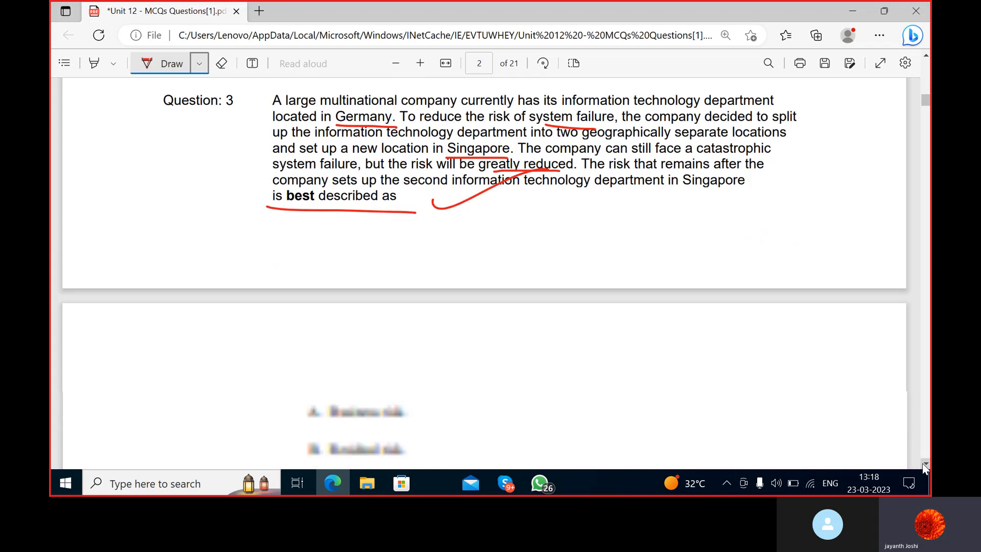
{"action": "scroll", "scroll_direction": "down", "scroll_amount": 3}
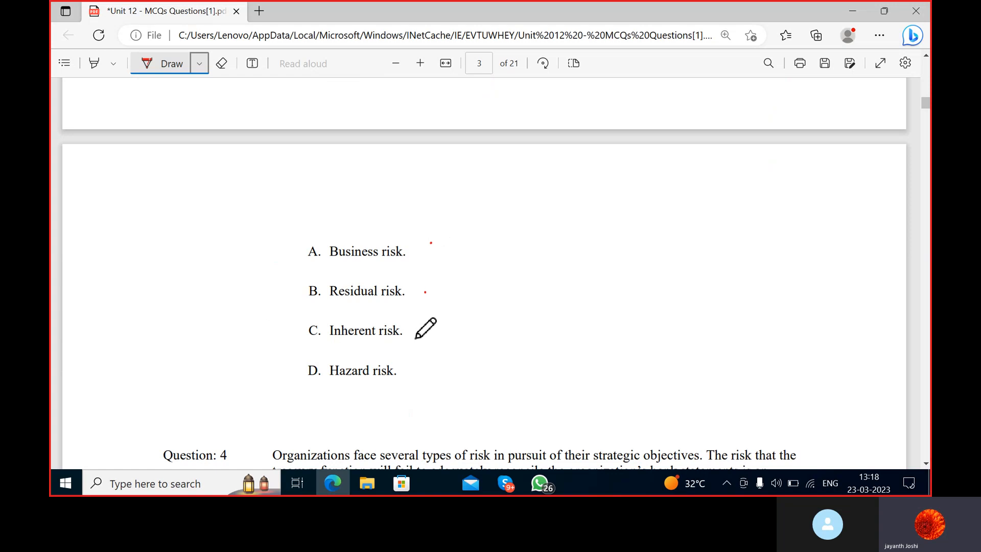
{"action": "mouse_move", "coordinate": [420, 355]}
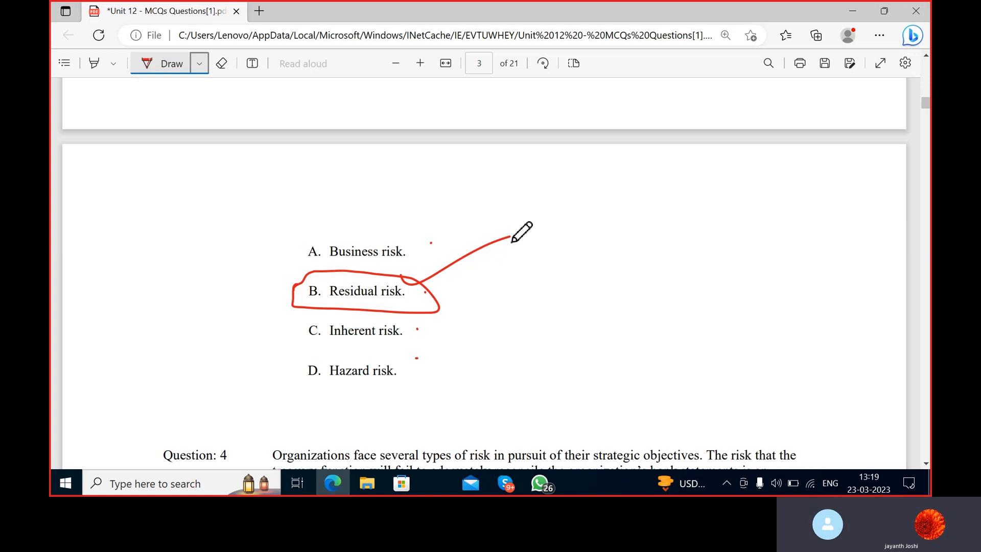
{"action": "scroll", "scroll_direction": "down", "scroll_amount": 3}
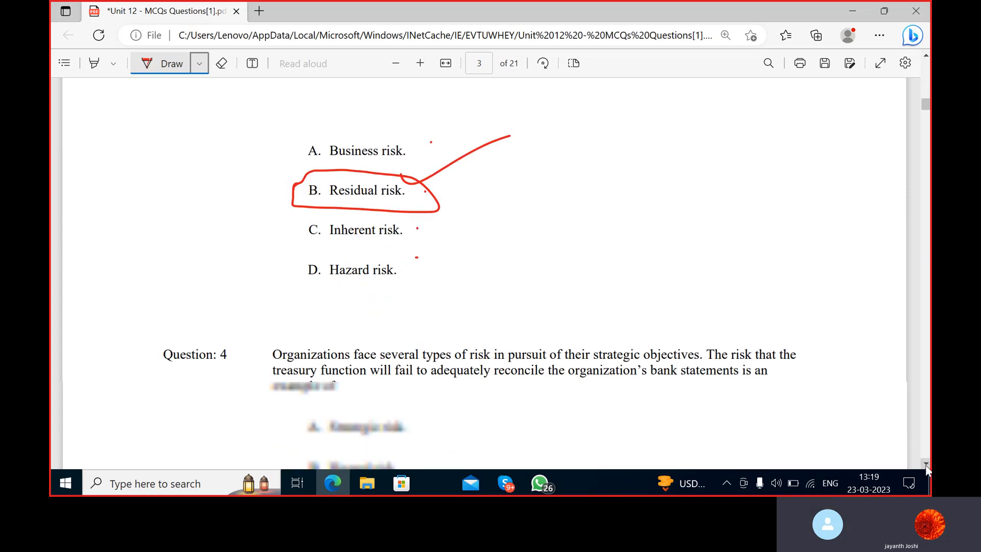
{"action": "scroll", "scroll_direction": "down", "scroll_amount": 3}
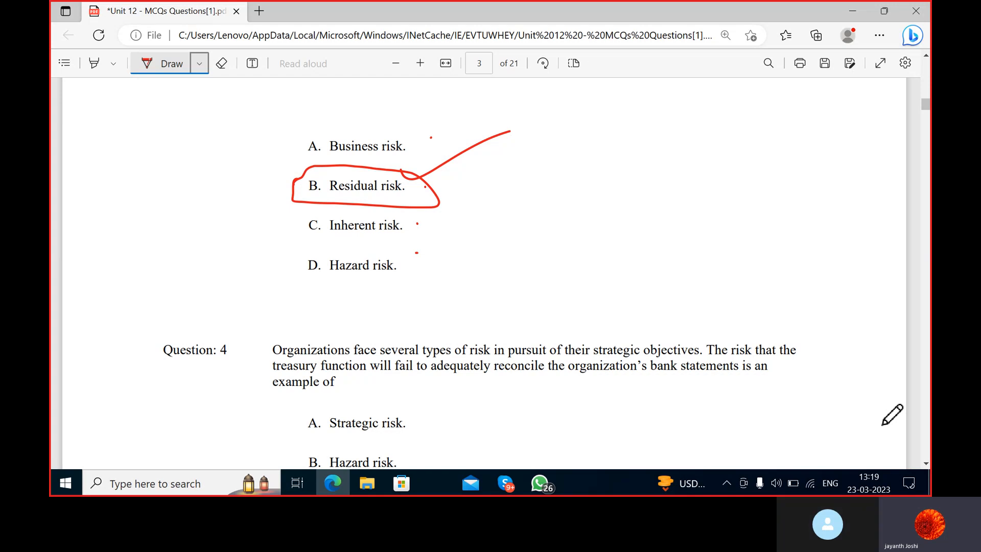
Step: Scroll down through Question 4 to its answer options
{"action": "scroll", "scroll_direction": "down", "scroll_amount": 3}
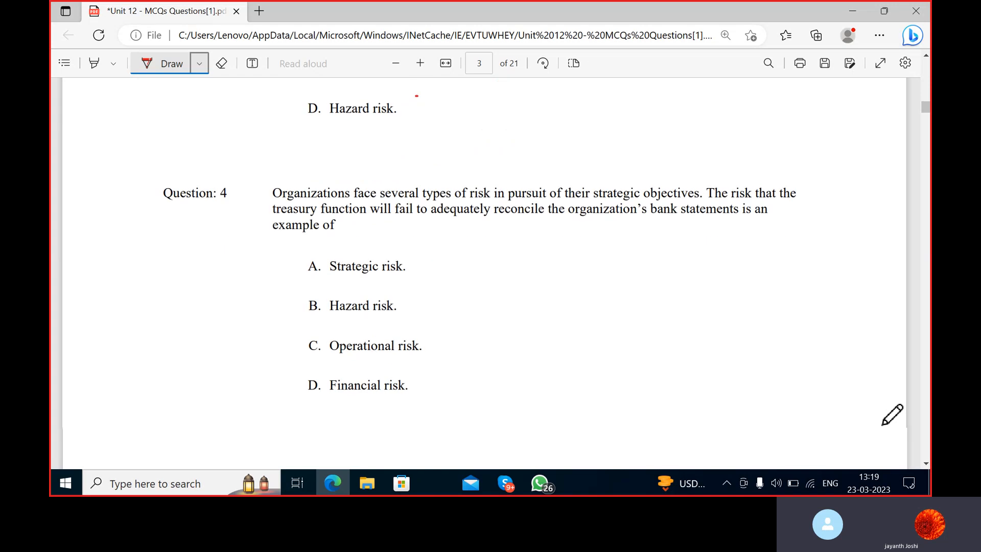
{"action": "mouse_move", "coordinate": [121, 166]}
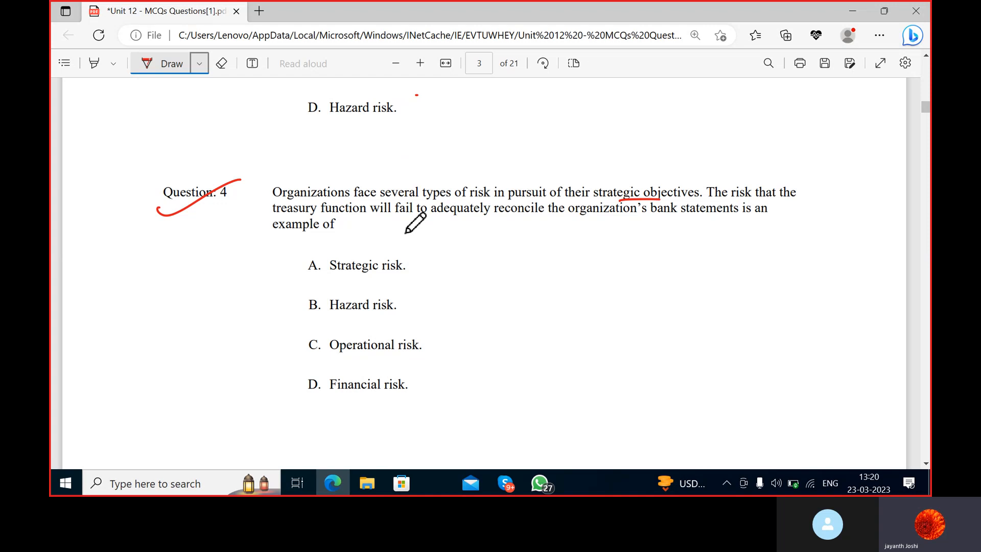
{"action": "mouse_move", "coordinate": [356, 200]}
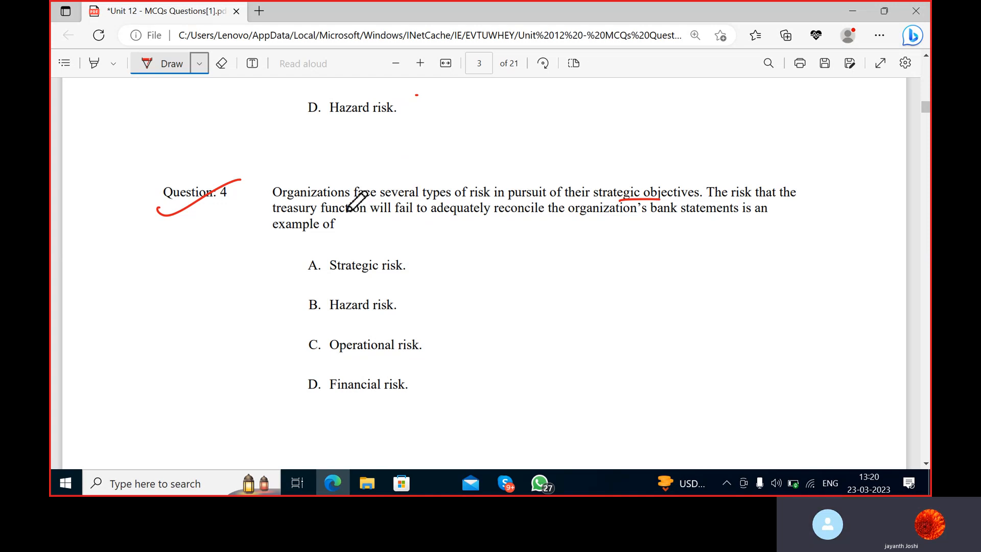
{"action": "mouse_move", "coordinate": [428, 216]}
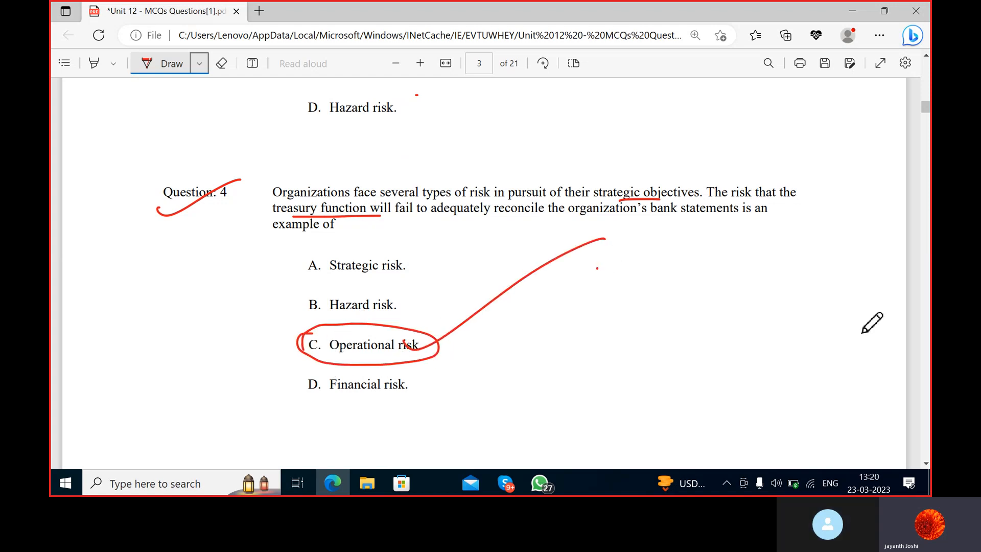
{"action": "scroll", "scroll_direction": "down", "scroll_amount": 3}
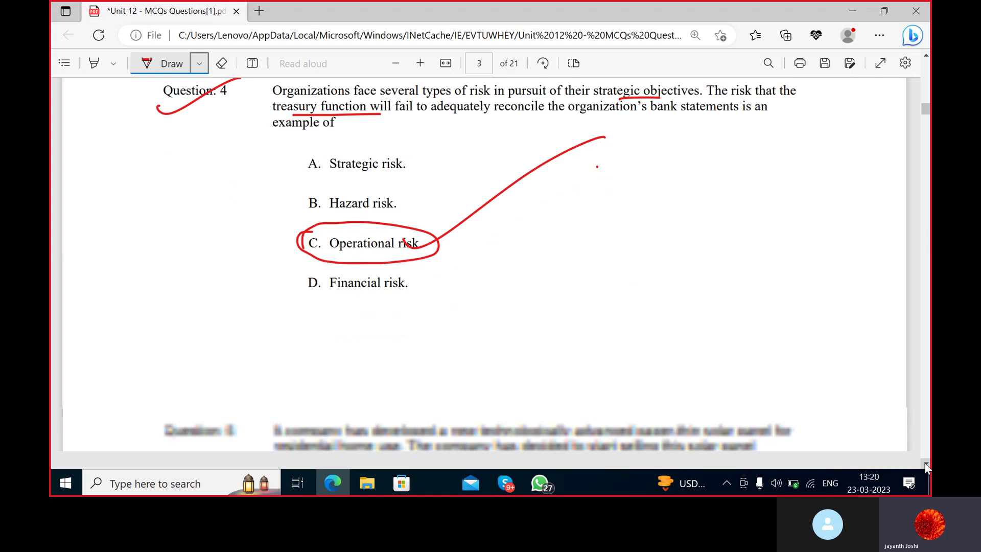
Step: Scroll down to bring Question 5 into view
{"action": "scroll", "scroll_direction": "down", "scroll_amount": 3}
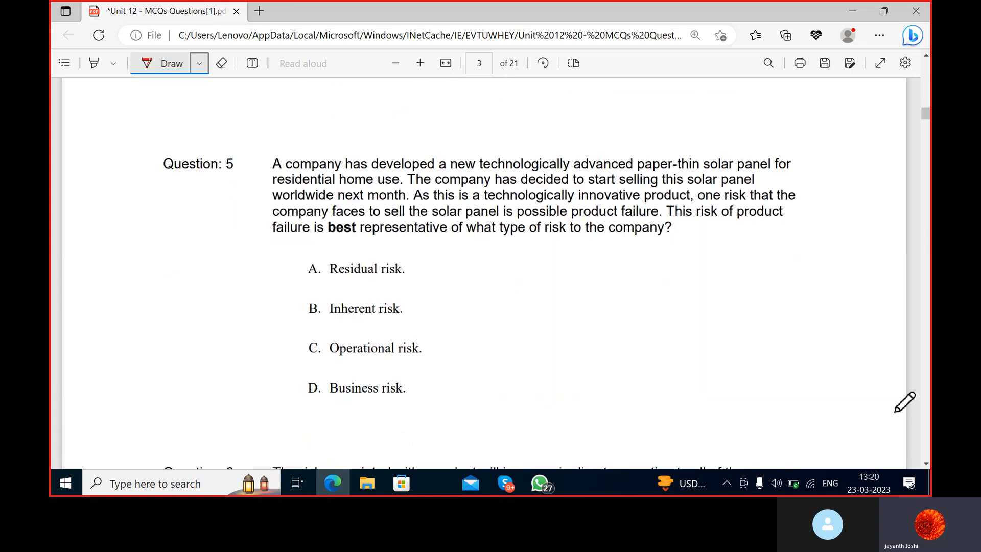
{"action": "scroll", "scroll_direction": "down", "scroll_amount": 3}
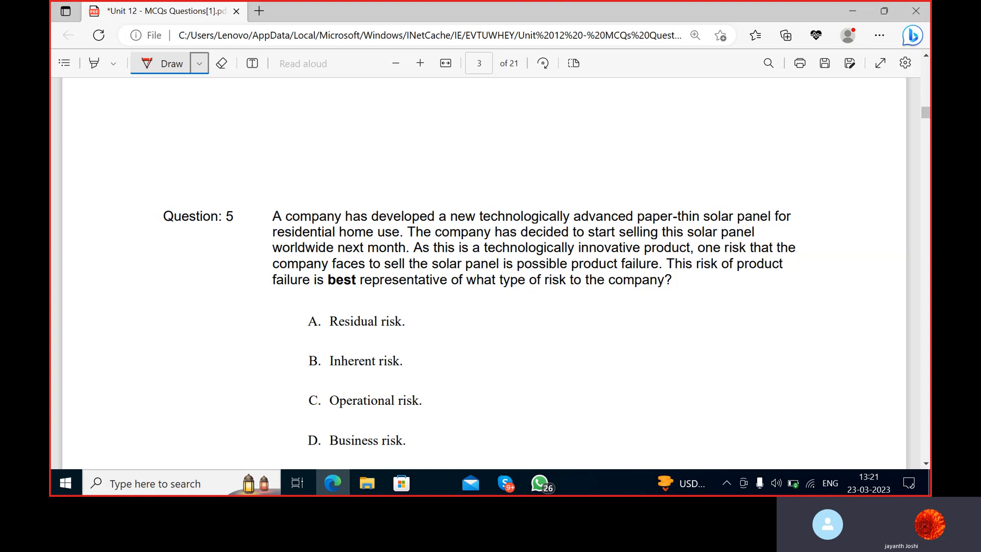
{"action": "mouse_move", "coordinate": [748, 433]}
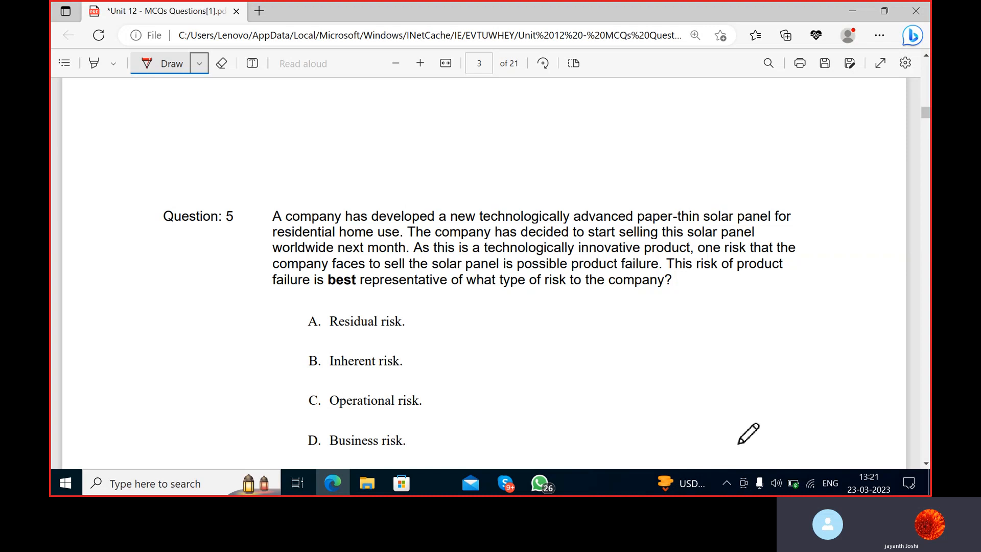
{"action": "mouse_move", "coordinate": [350, 250]}
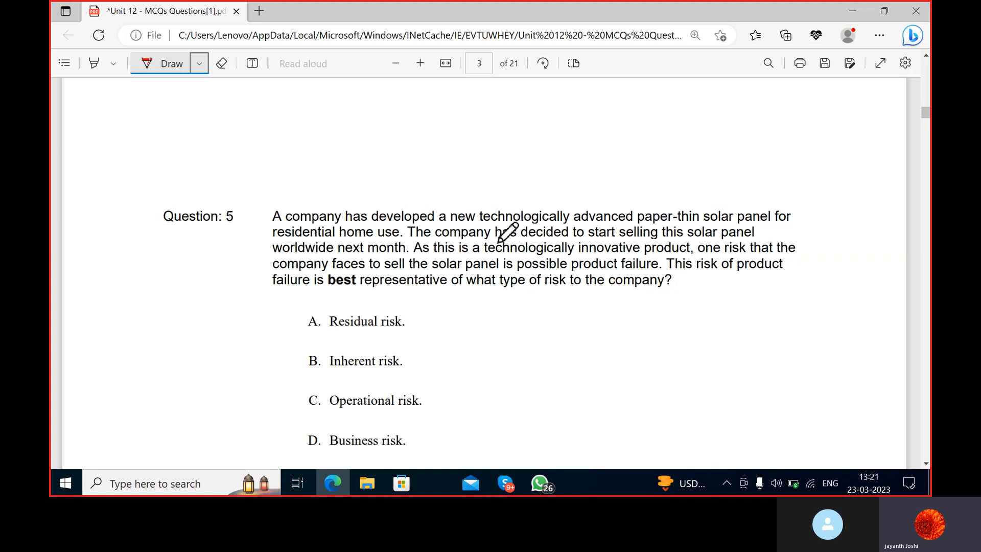
{"action": "mouse_move", "coordinate": [619, 225]}
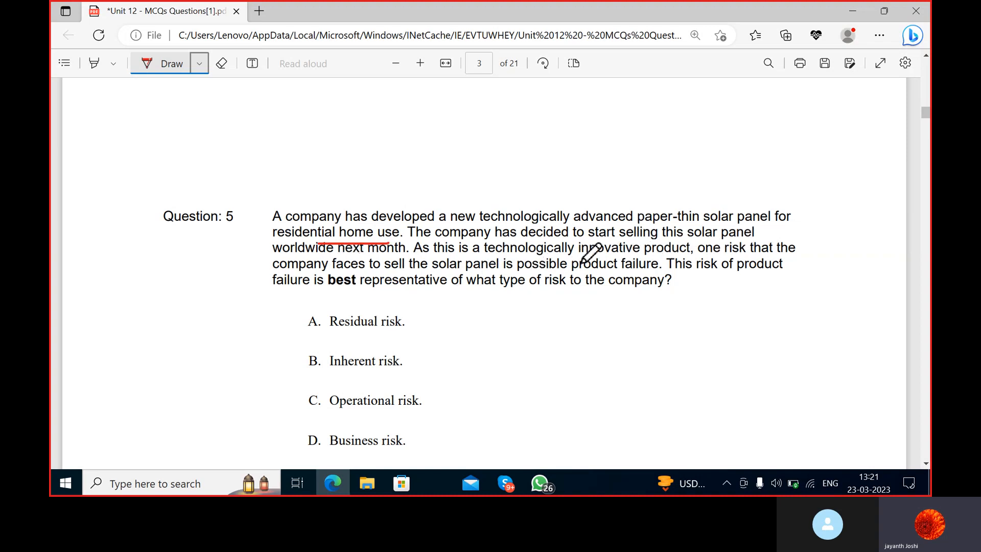
{"action": "mouse_move", "coordinate": [779, 254]}
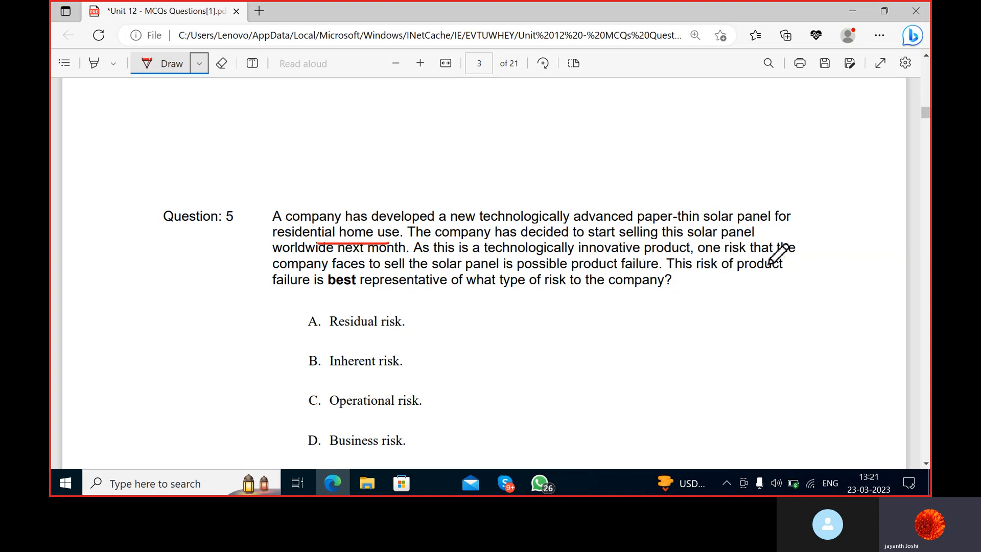
{"action": "mouse_move", "coordinate": [566, 248]}
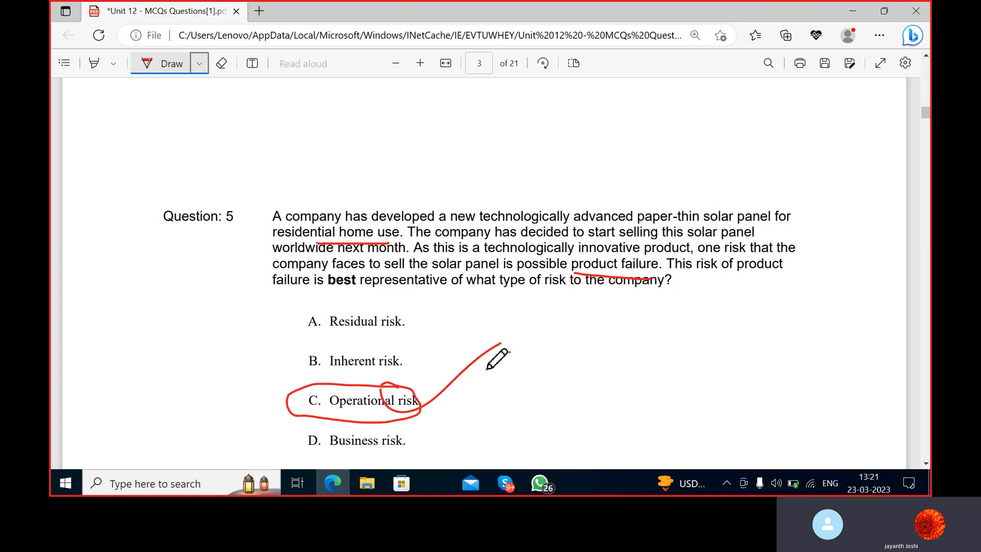
{"action": "mouse_move", "coordinate": [504, 357]}
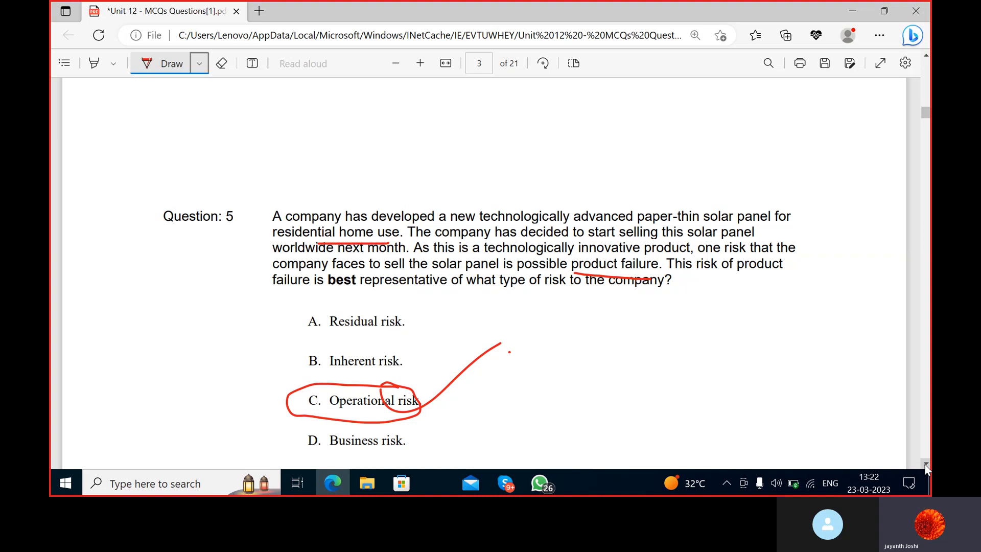
{"action": "mouse_move", "coordinate": [918, 458]}
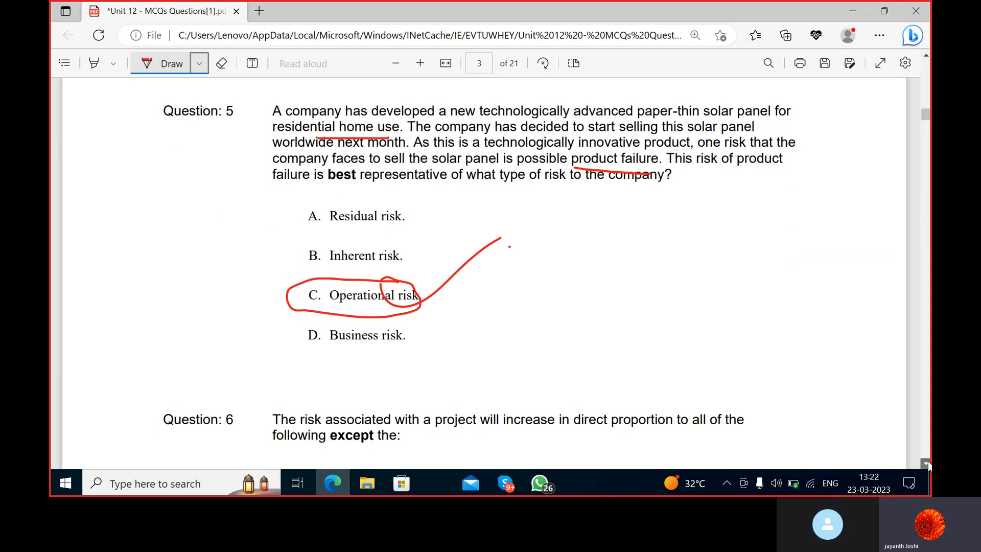
{"action": "scroll", "scroll_direction": "down", "scroll_amount": 3}
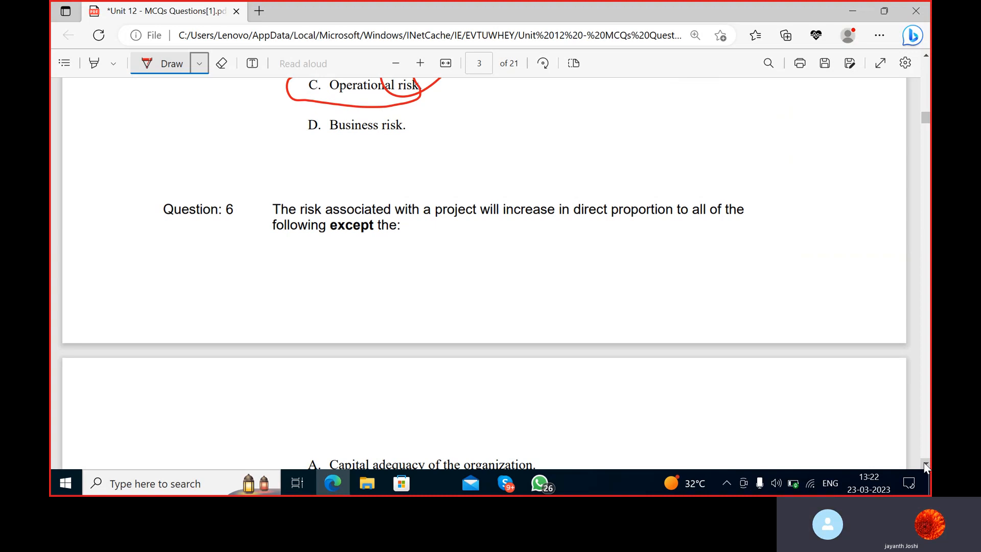
{"action": "mouse_move", "coordinate": [914, 462]}
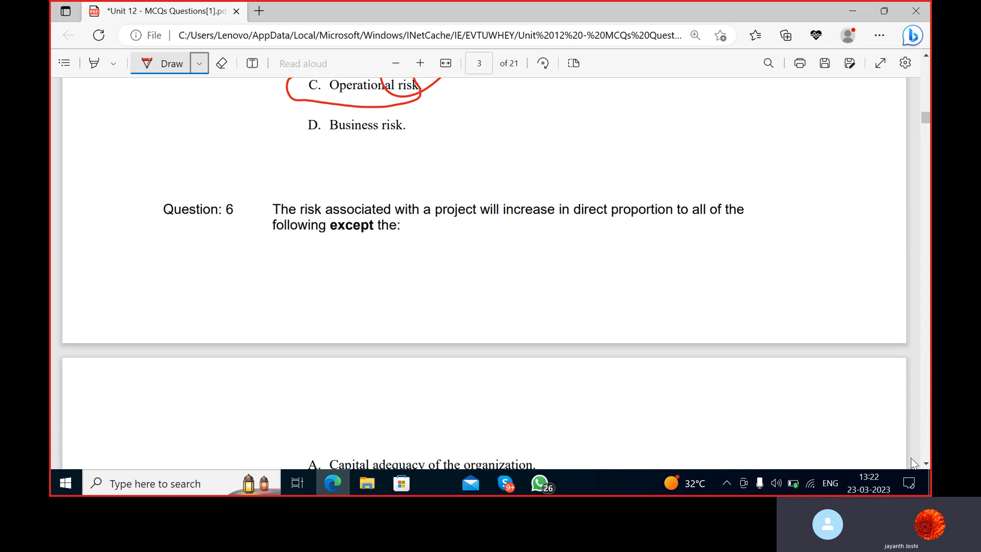
{"action": "mouse_move", "coordinate": [378, 247]}
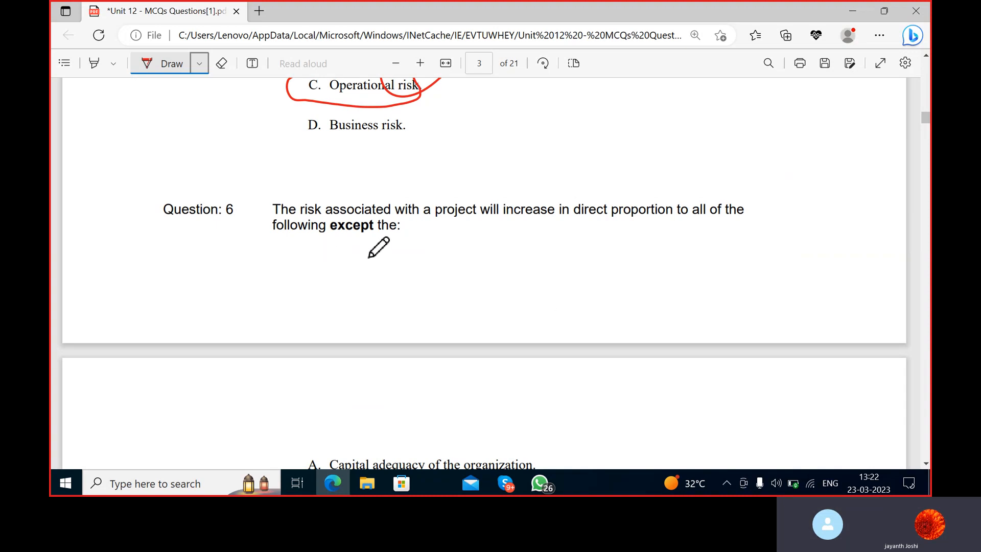
{"action": "mouse_move", "coordinate": [628, 164]}
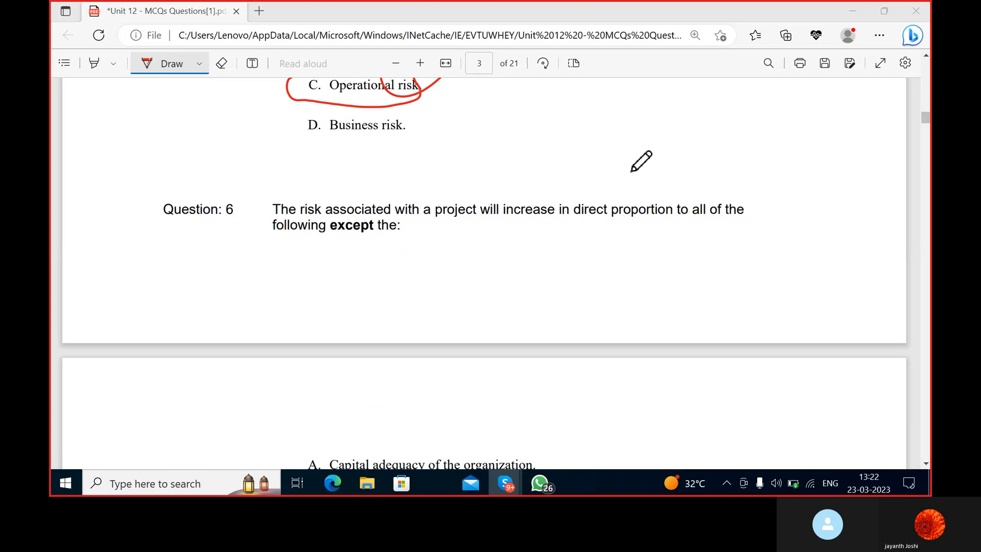
{"action": "mouse_move", "coordinate": [633, 156]}
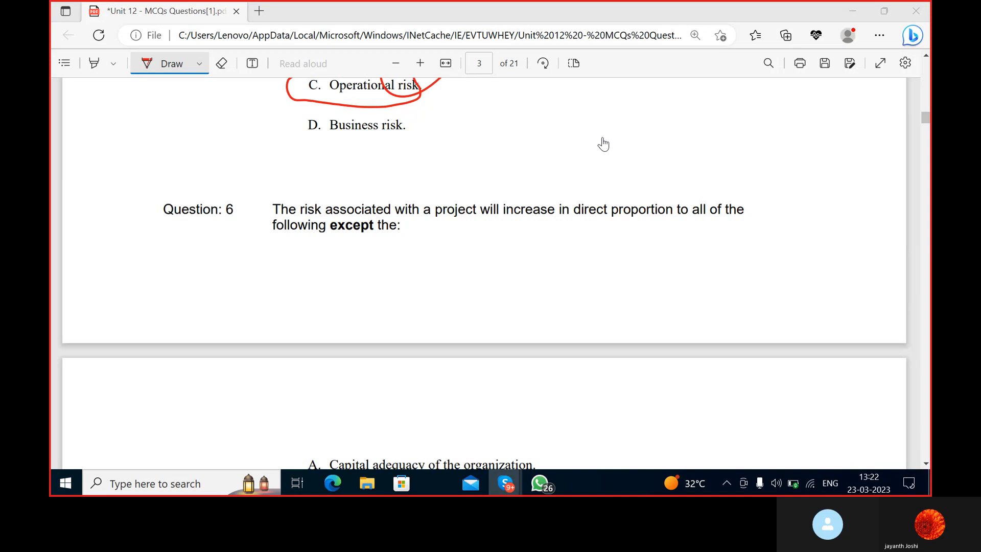
{"action": "mouse_move", "coordinate": [643, 297]}
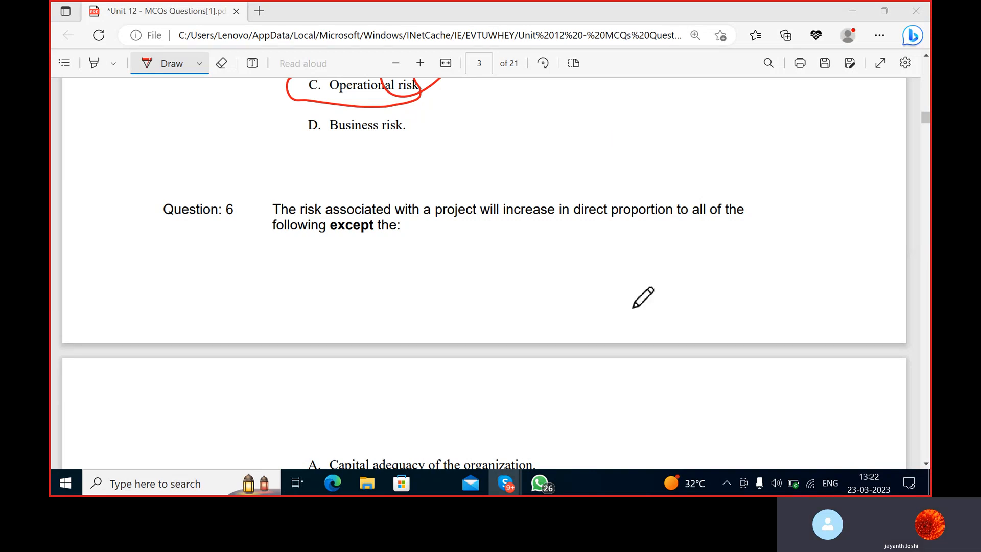
{"action": "mouse_move", "coordinate": [619, 227]}
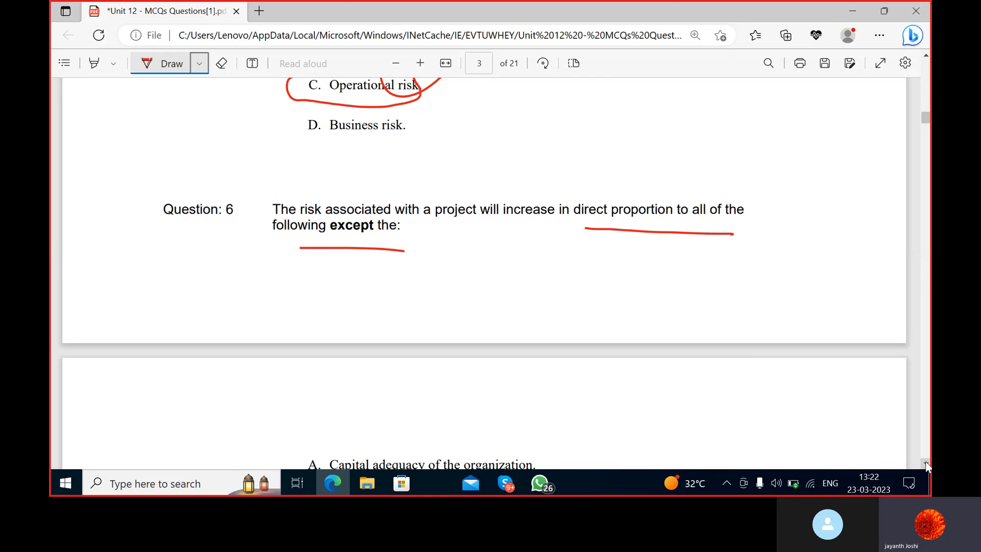
{"action": "scroll", "scroll_direction": "down", "scroll_amount": 3}
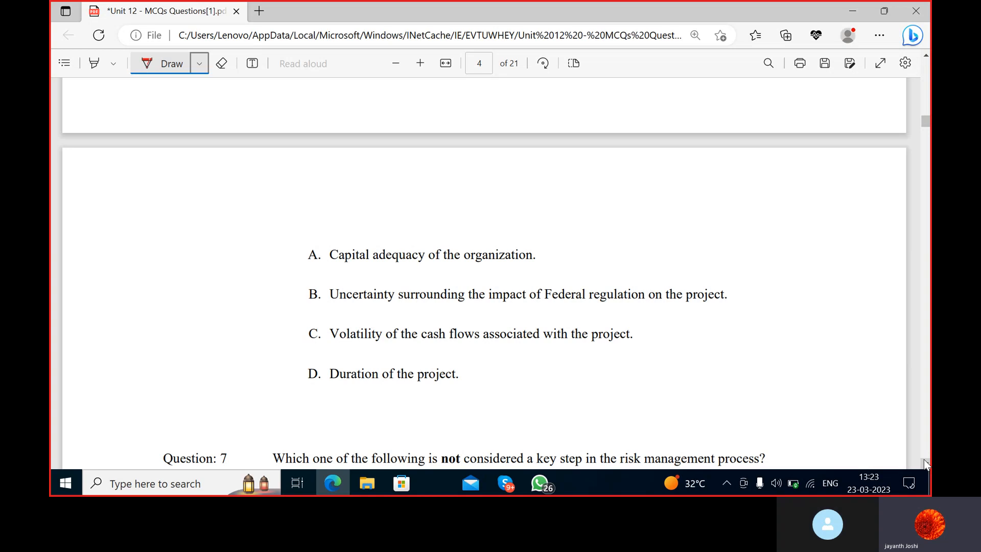
{"action": "scroll", "scroll_direction": "up", "scroll_amount": 3}
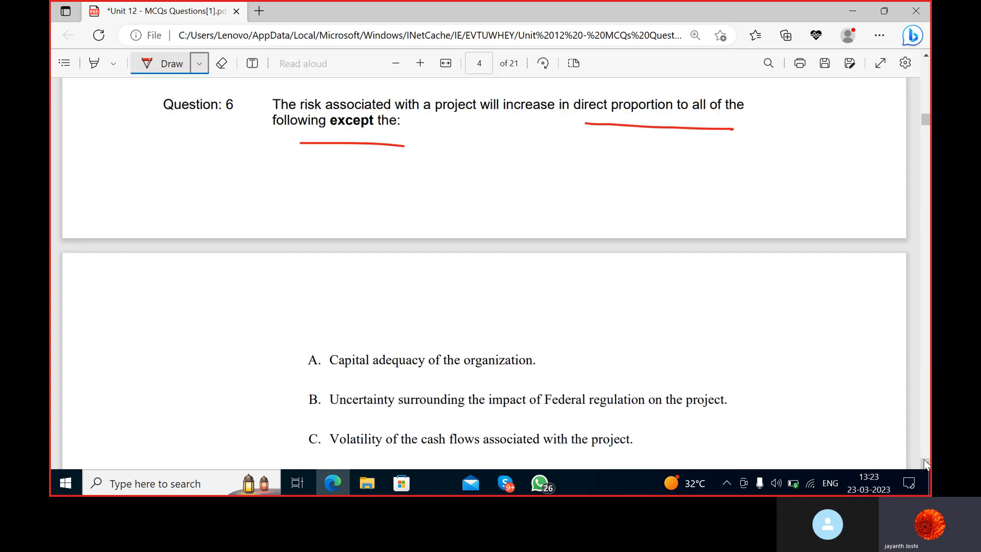
{"action": "scroll", "scroll_direction": "up", "scroll_amount": 3}
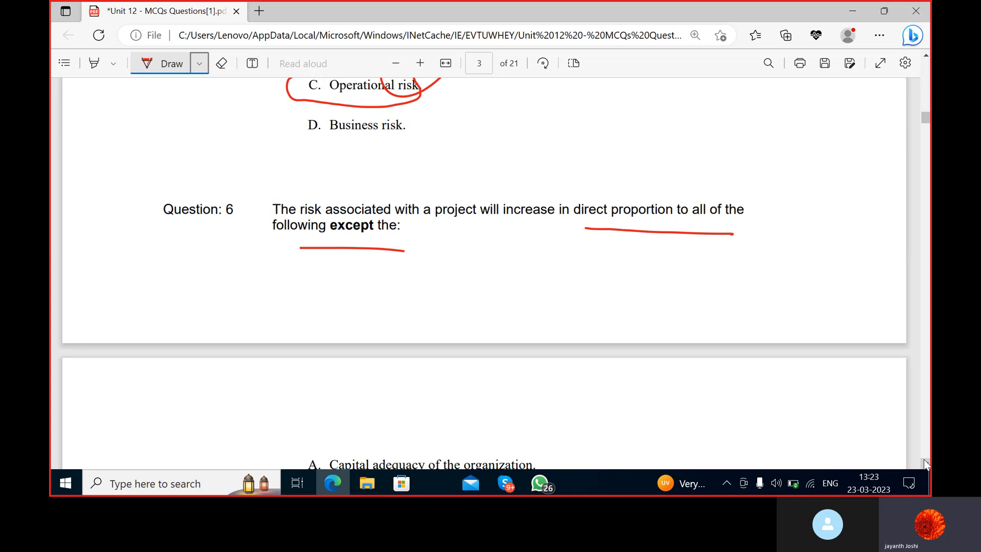
{"action": "scroll", "scroll_direction": "down", "scroll_amount": 3}
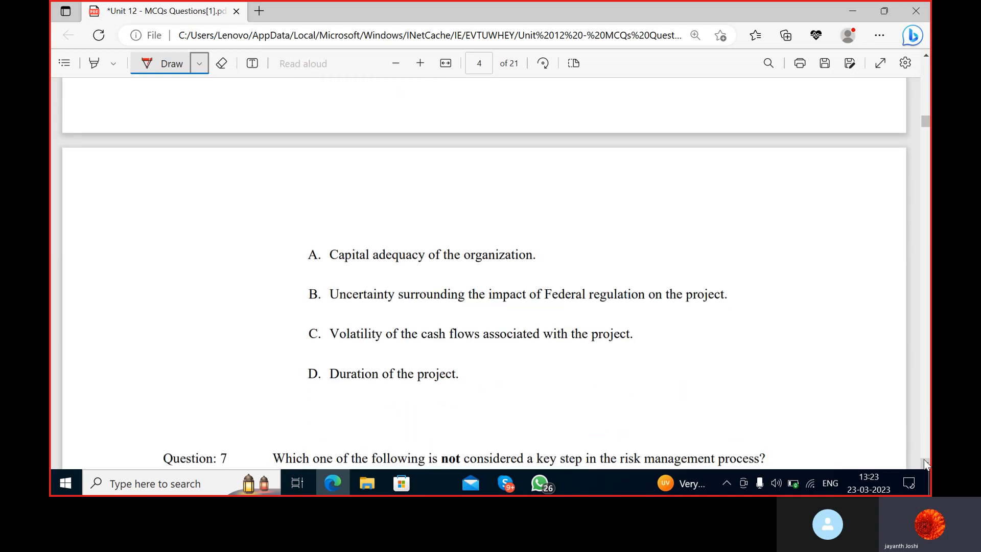
{"action": "scroll", "scroll_direction": "up", "scroll_amount": 3}
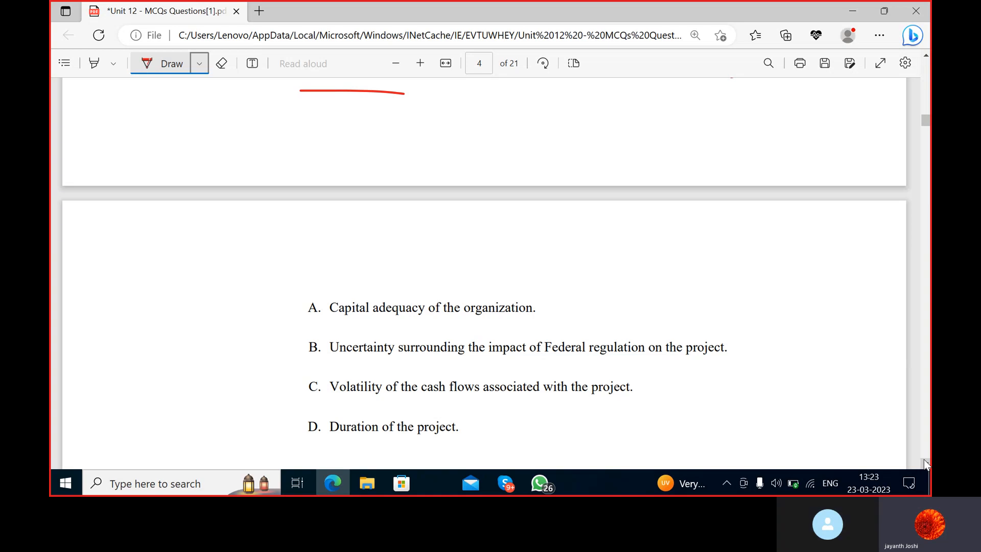
{"action": "scroll", "scroll_direction": "up", "scroll_amount": 3}
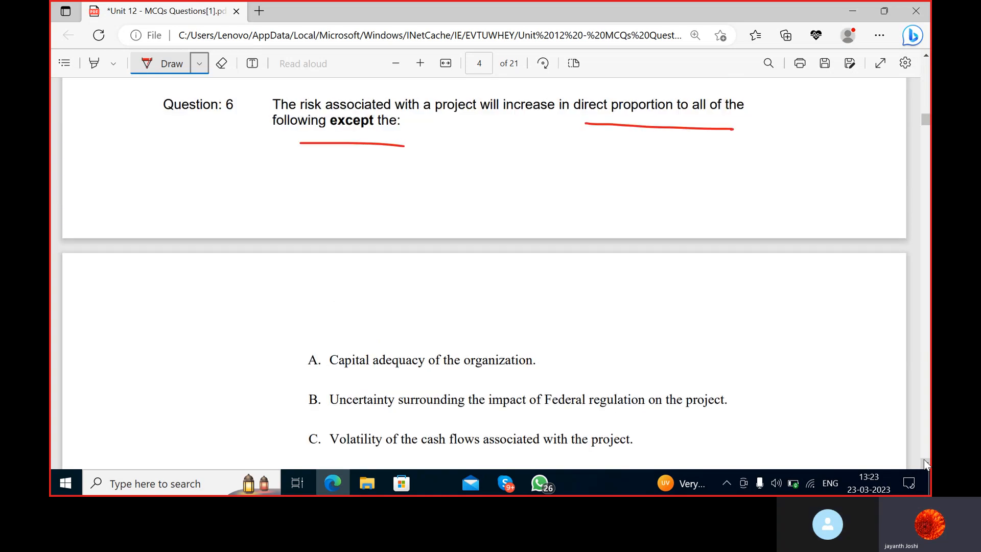
{"action": "scroll", "scroll_direction": "up", "scroll_amount": 3}
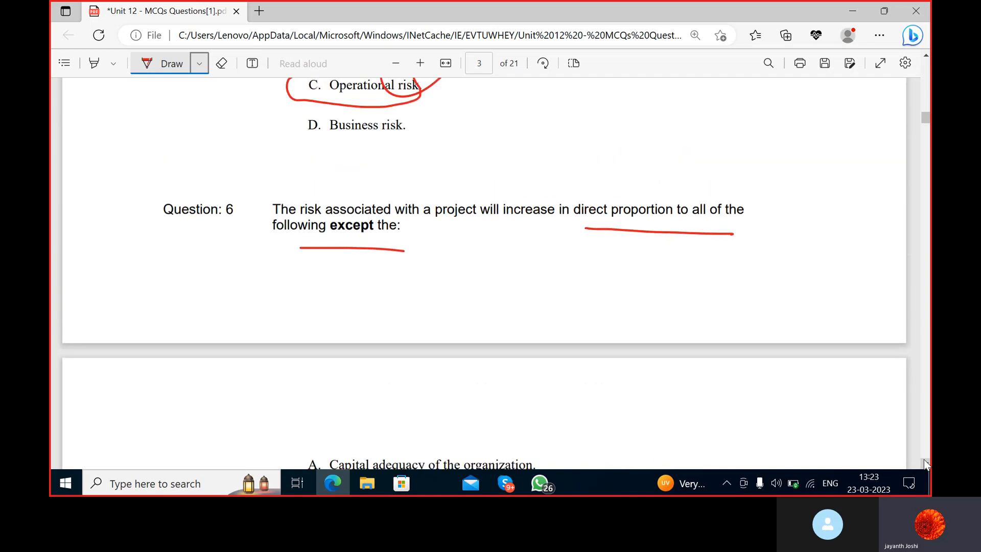
{"action": "scroll", "scroll_direction": "down", "scroll_amount": 3}
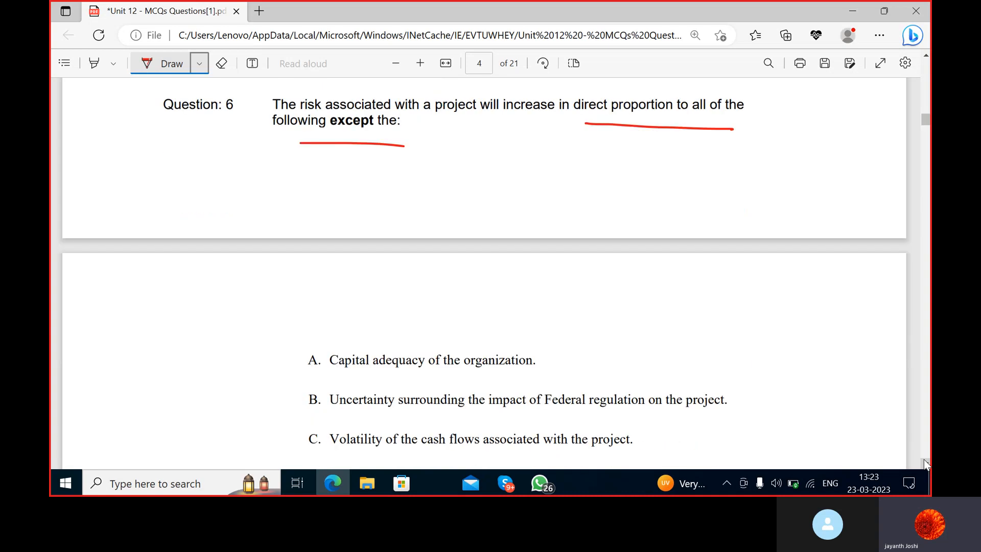
{"action": "scroll", "scroll_direction": "down", "scroll_amount": 3}
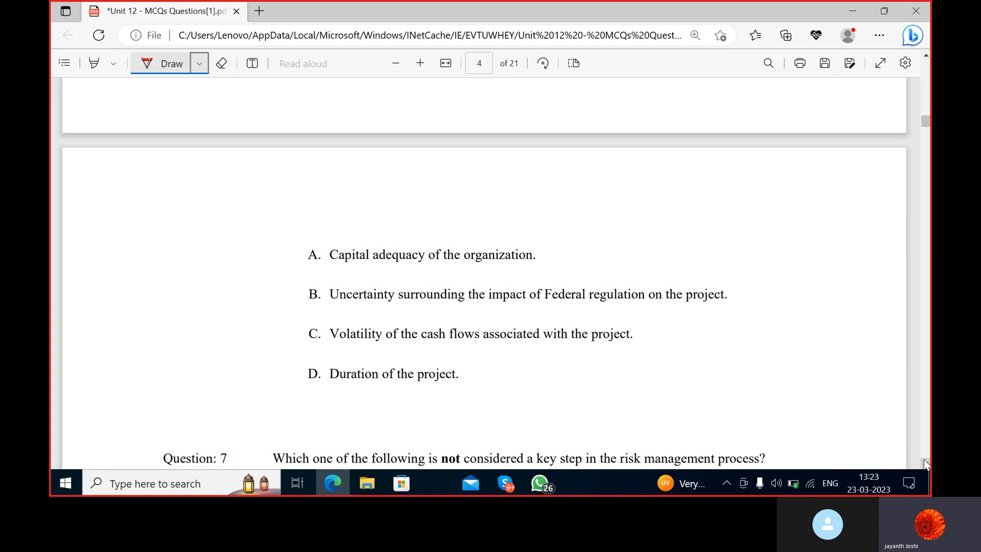
{"action": "scroll", "scroll_direction": "up", "scroll_amount": 3}
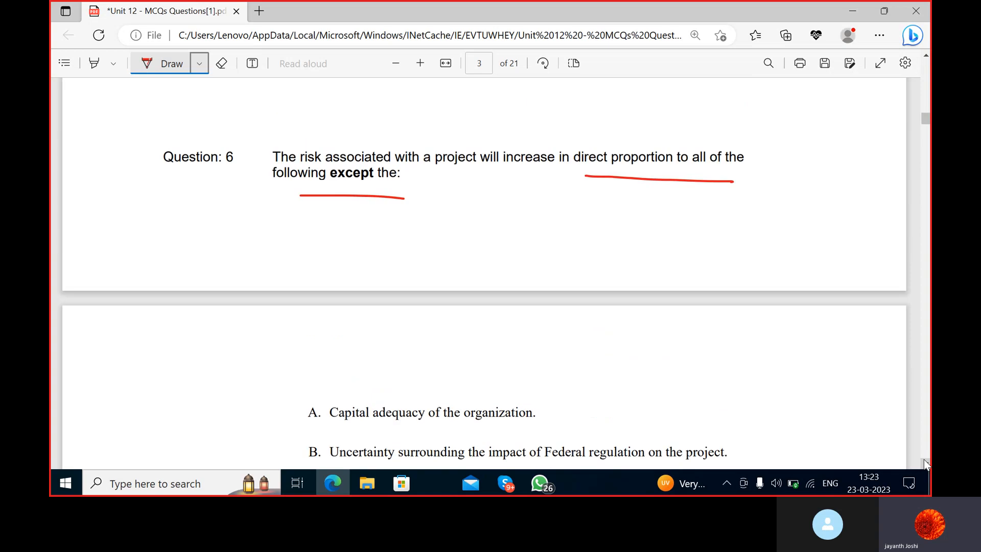
{"action": "scroll", "scroll_direction": "up", "scroll_amount": 3}
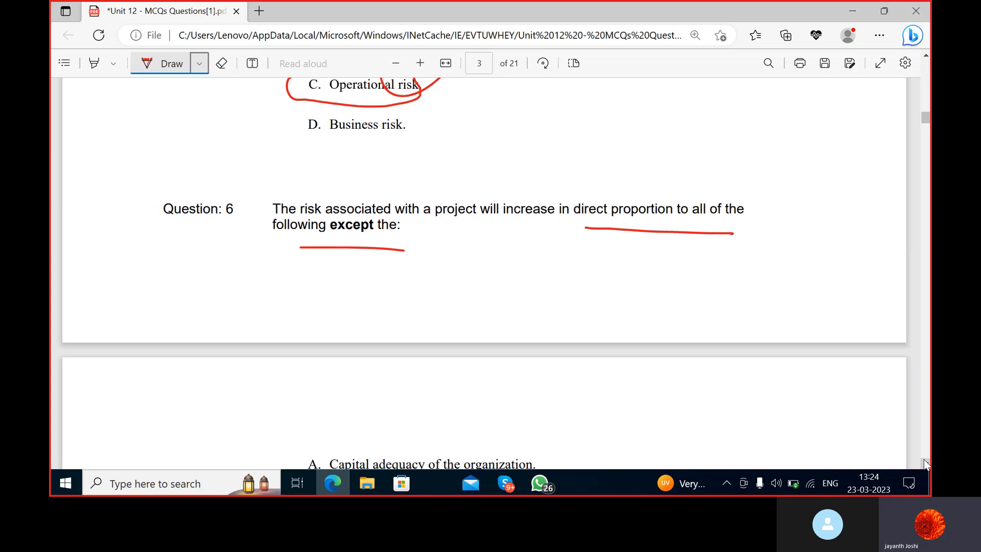
{"action": "scroll", "scroll_direction": "down", "scroll_amount": 3}
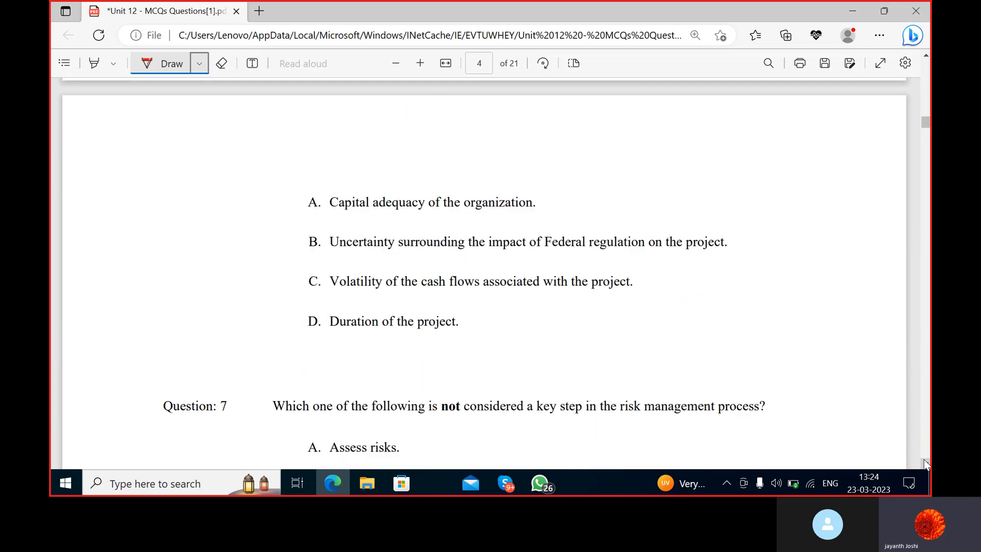
{"action": "mouse_move", "coordinate": [926, 480]}
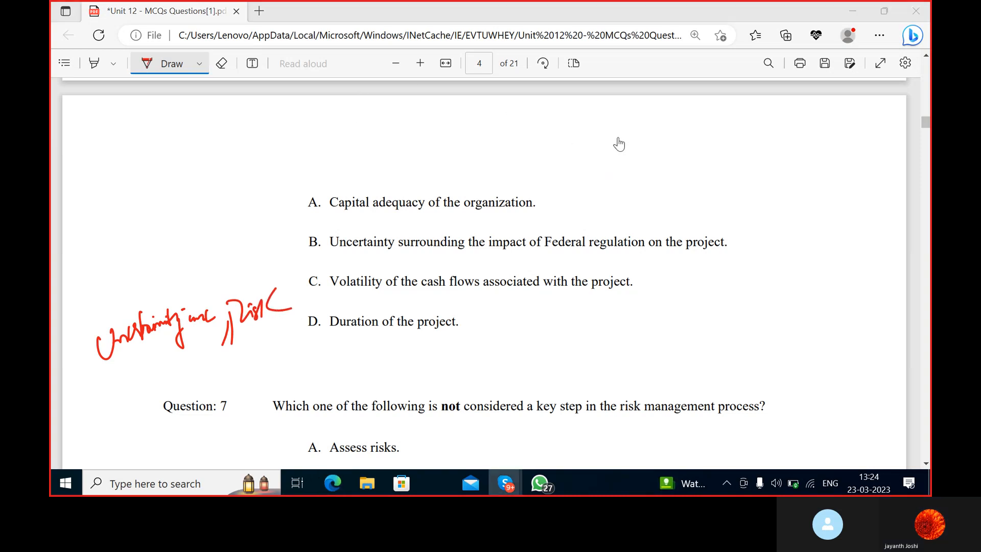
{"action": "mouse_move", "coordinate": [619, 143]}
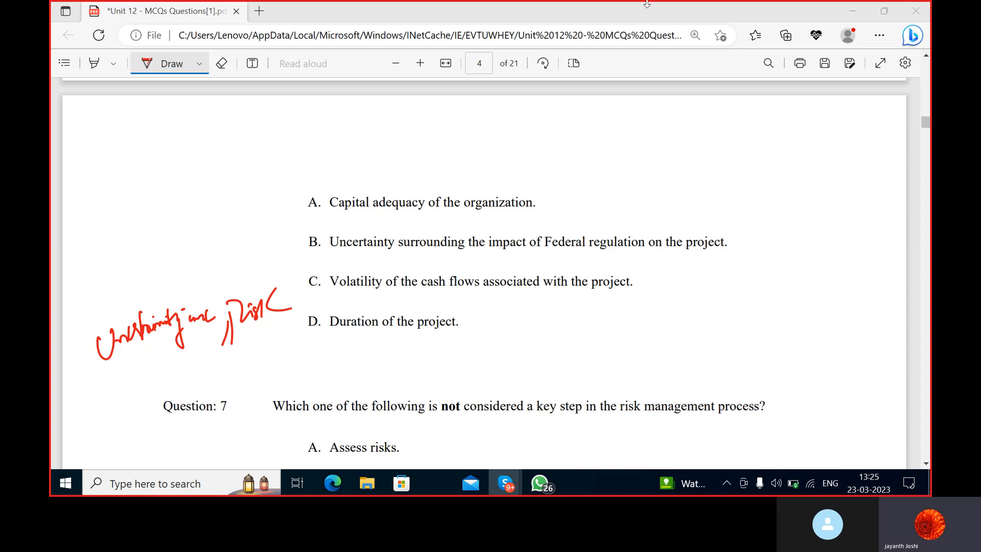
{"action": "mouse_move", "coordinate": [406, 313]}
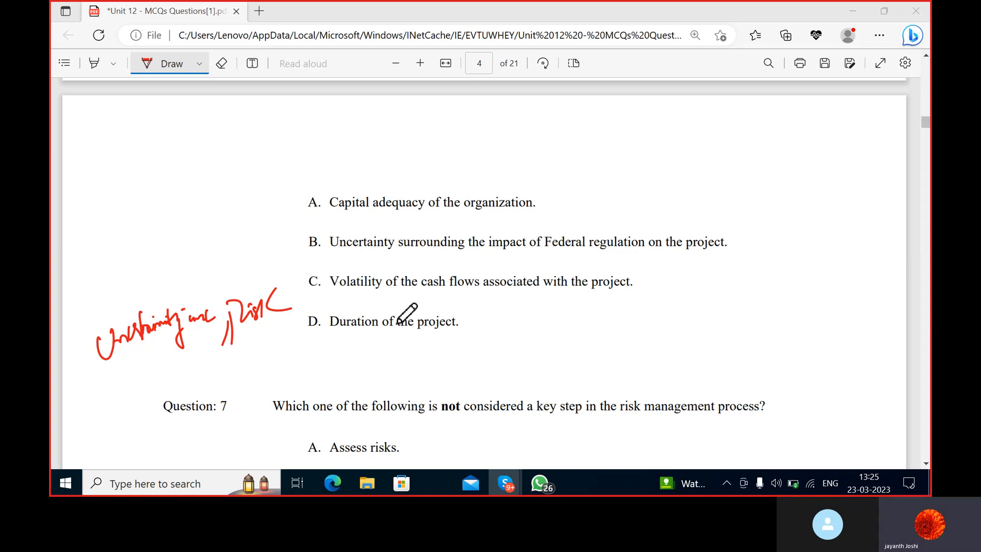
{"action": "mouse_move", "coordinate": [312, 418]}
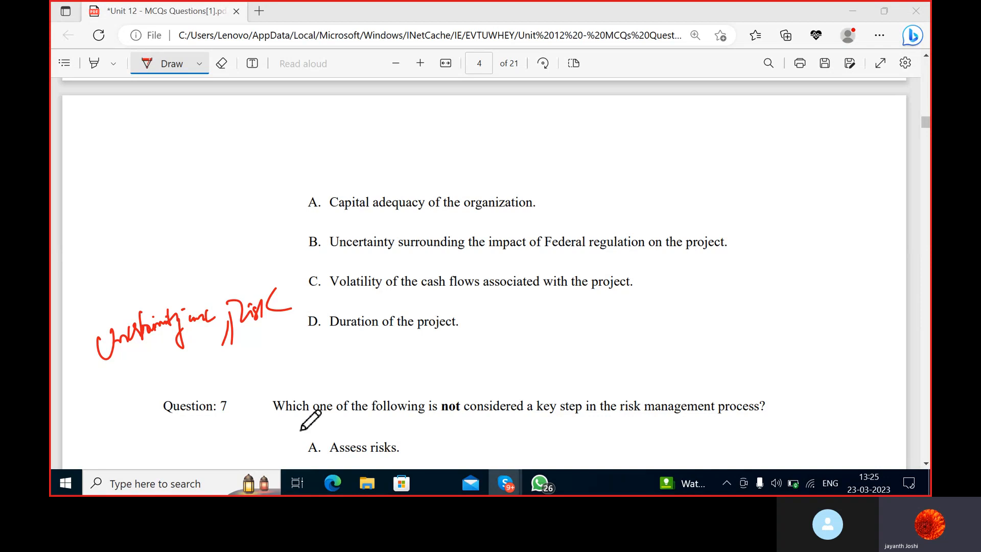
{"action": "mouse_move", "coordinate": [319, 420]}
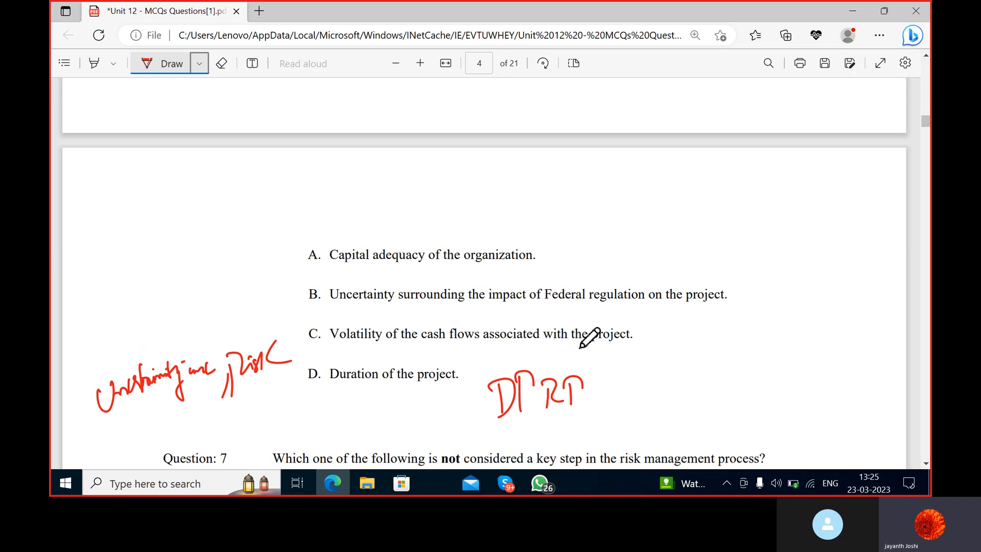
Step: Scroll around Question 6's options to position option D for the handwritten note
{"action": "scroll", "scroll_direction": "up", "scroll_amount": 3}
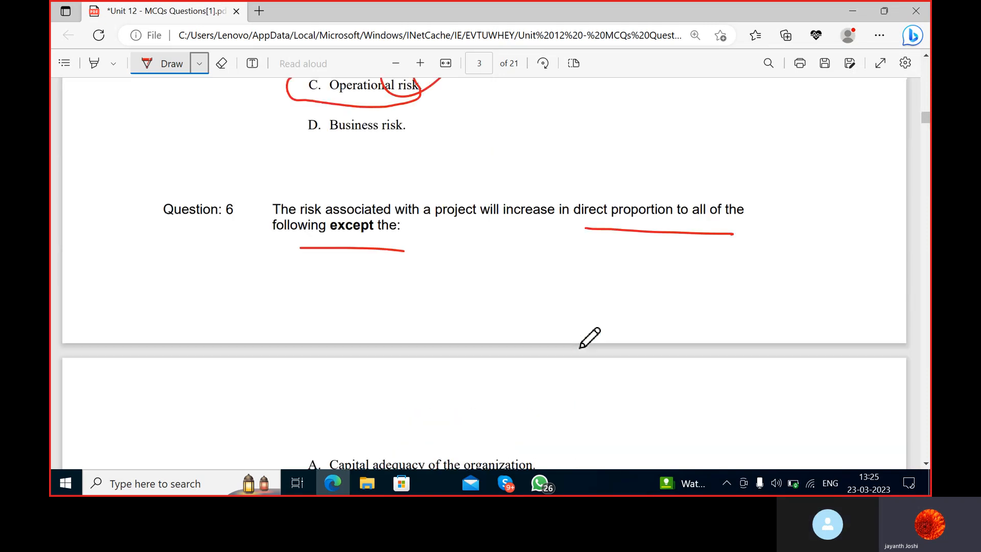
{"action": "scroll", "scroll_direction": "down", "scroll_amount": 3}
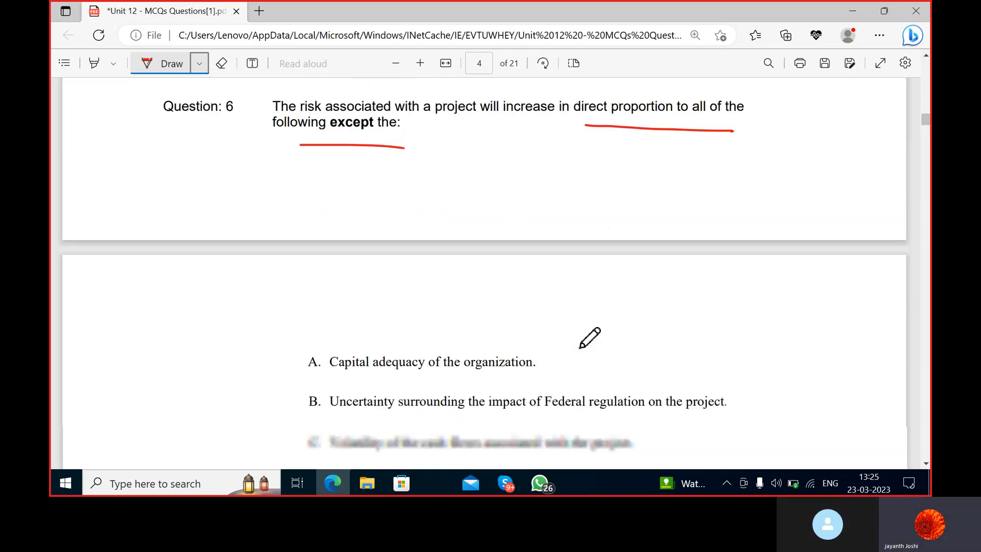
{"action": "scroll", "scroll_direction": "down", "scroll_amount": 3}
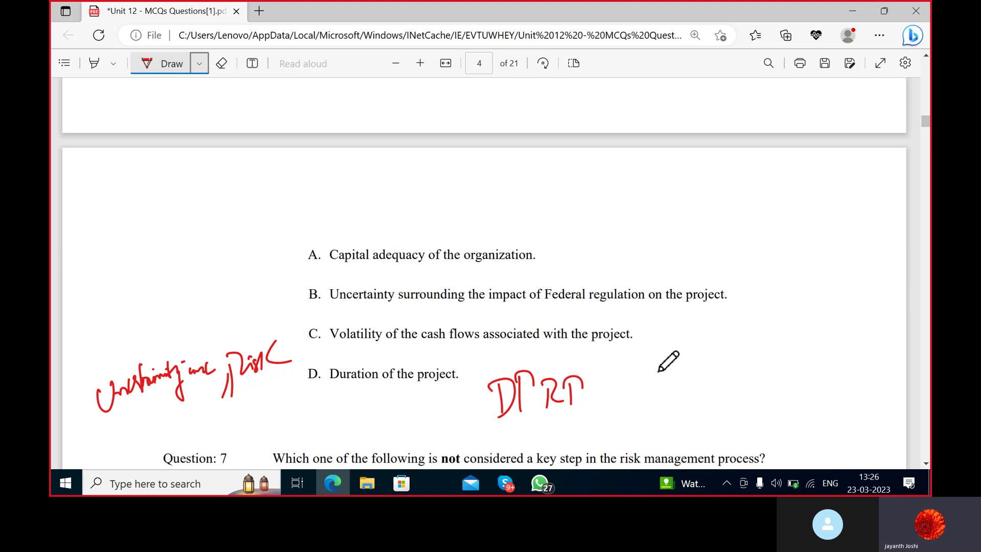
{"action": "mouse_move", "coordinate": [595, 344]}
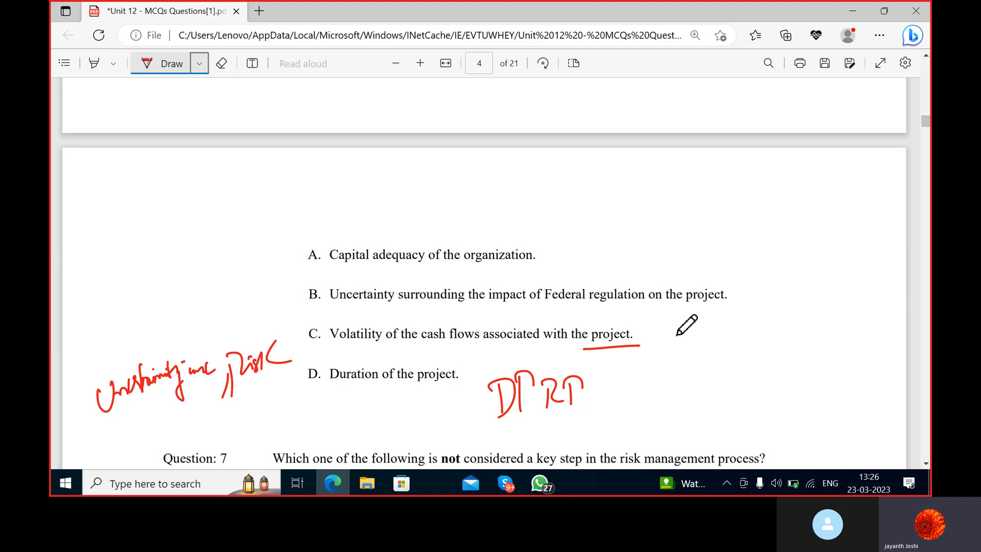
{"action": "mouse_move", "coordinate": [667, 338]}
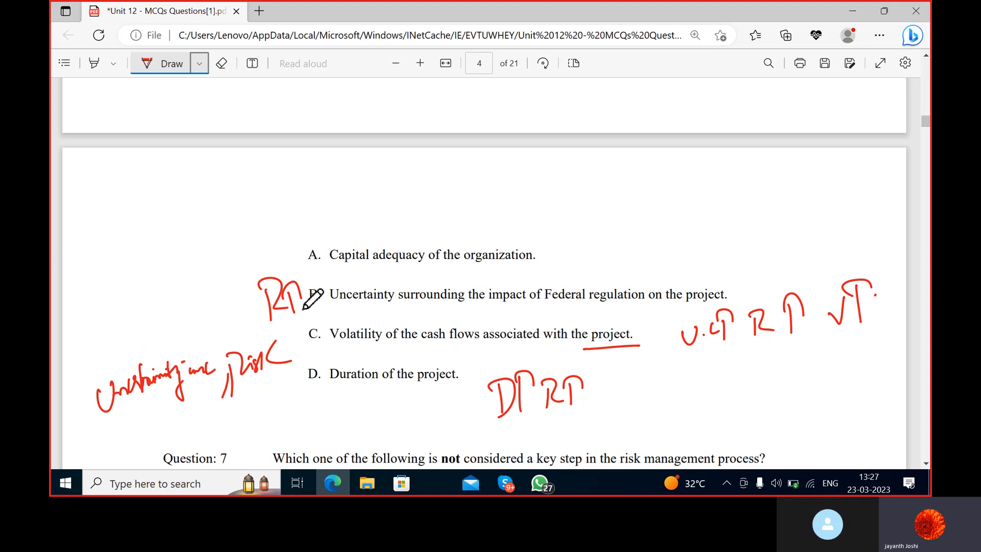
Step: Scroll Question 6's options back into view for annotating and circling option A
{"action": "scroll", "scroll_direction": "up", "scroll_amount": 3}
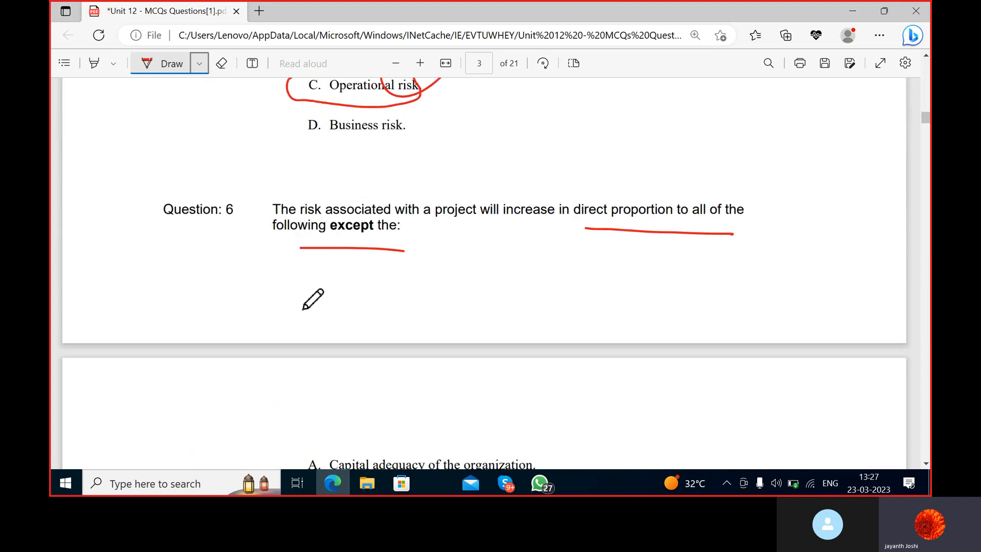
{"action": "scroll", "scroll_direction": "down", "scroll_amount": 3}
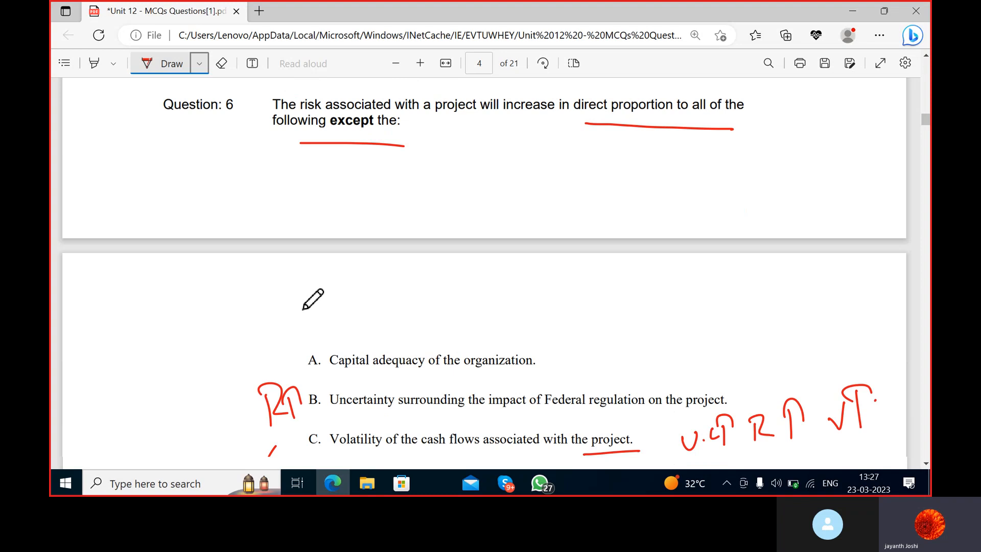
{"action": "scroll", "scroll_direction": "down", "scroll_amount": 3}
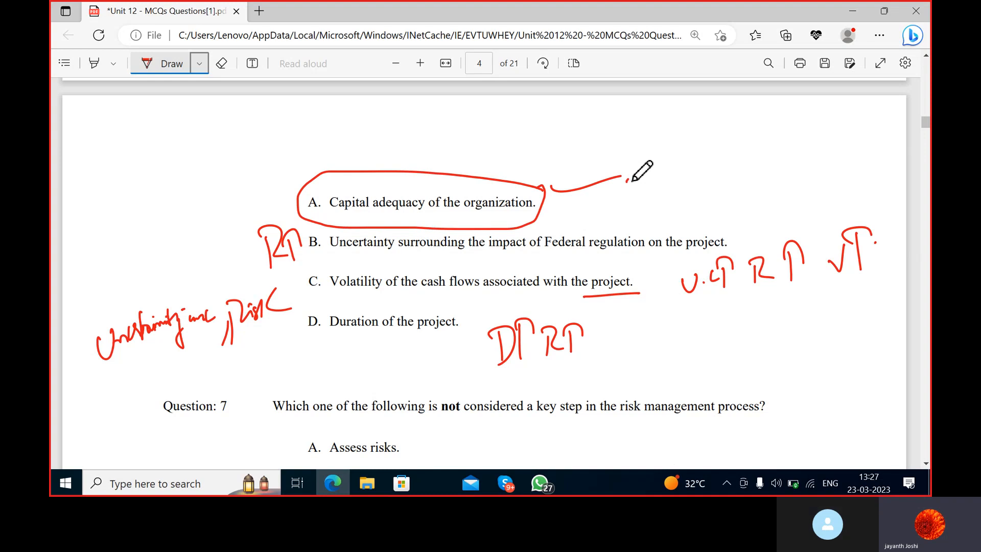
Step: Scroll to keep Question 7's option B in view while boxing 'current risks.'
{"action": "scroll", "scroll_direction": "down", "scroll_amount": 3}
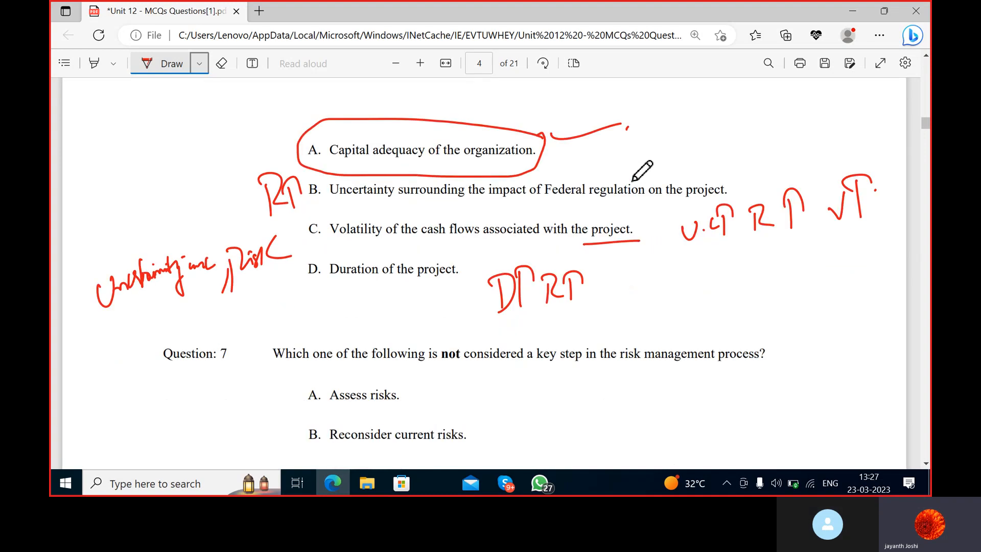
{"action": "scroll", "scroll_direction": "down", "scroll_amount": 3}
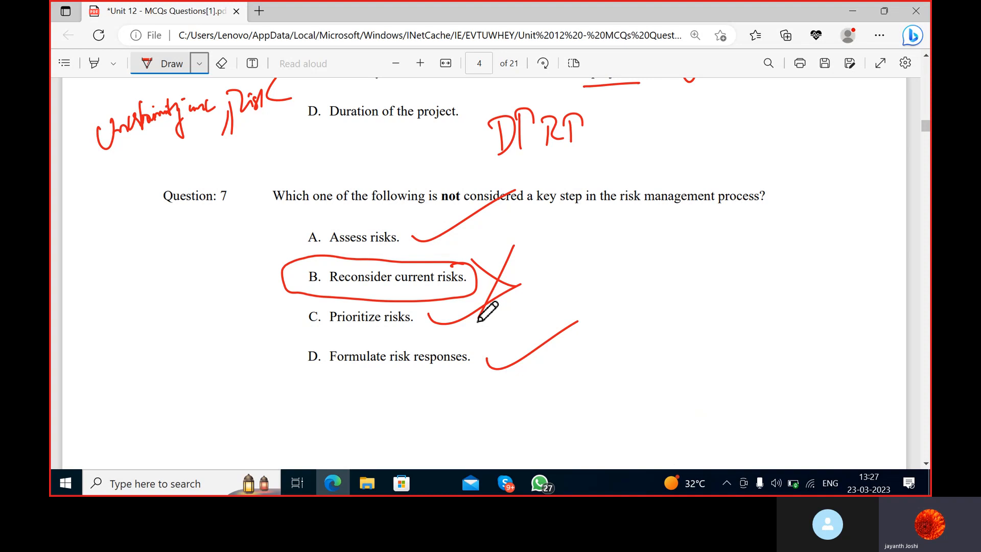
{"action": "scroll", "scroll_direction": "down", "scroll_amount": 3}
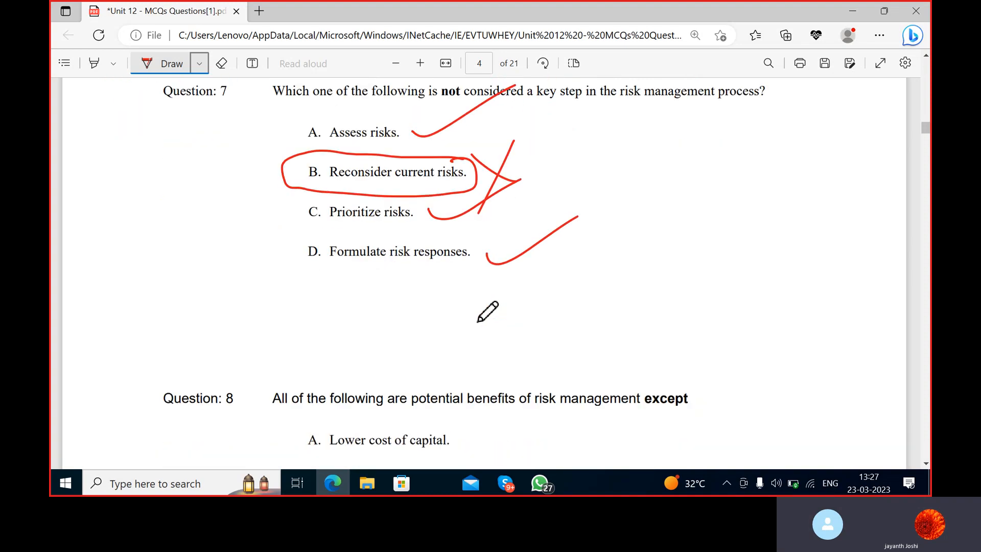
{"action": "scroll", "scroll_direction": "down", "scroll_amount": 3}
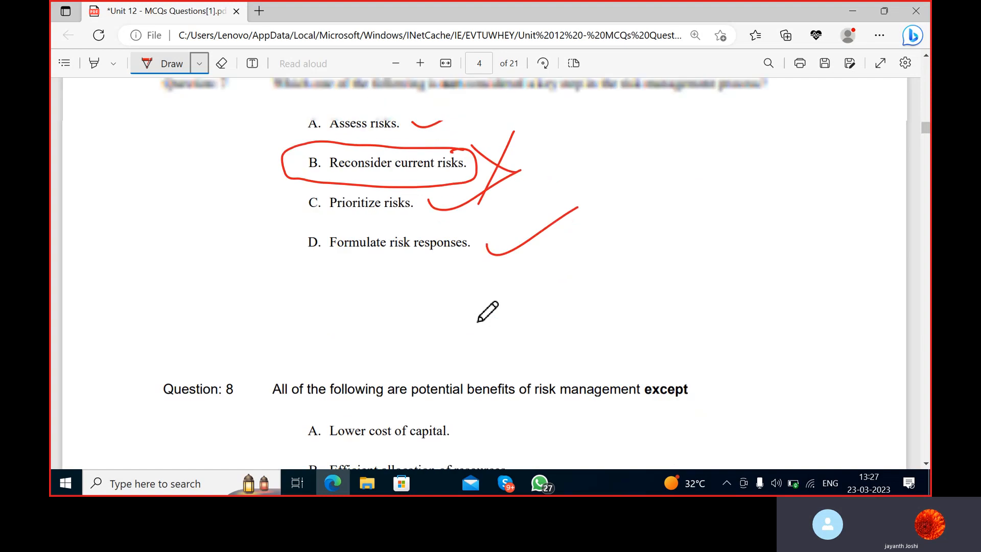
{"action": "scroll", "scroll_direction": "up", "scroll_amount": 3}
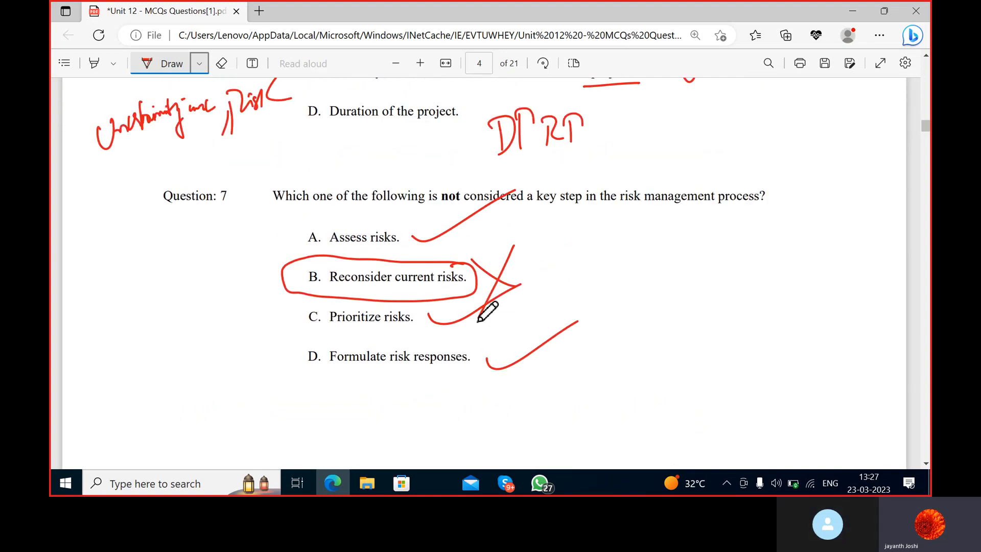
{"action": "scroll", "scroll_direction": "down", "scroll_amount": 3}
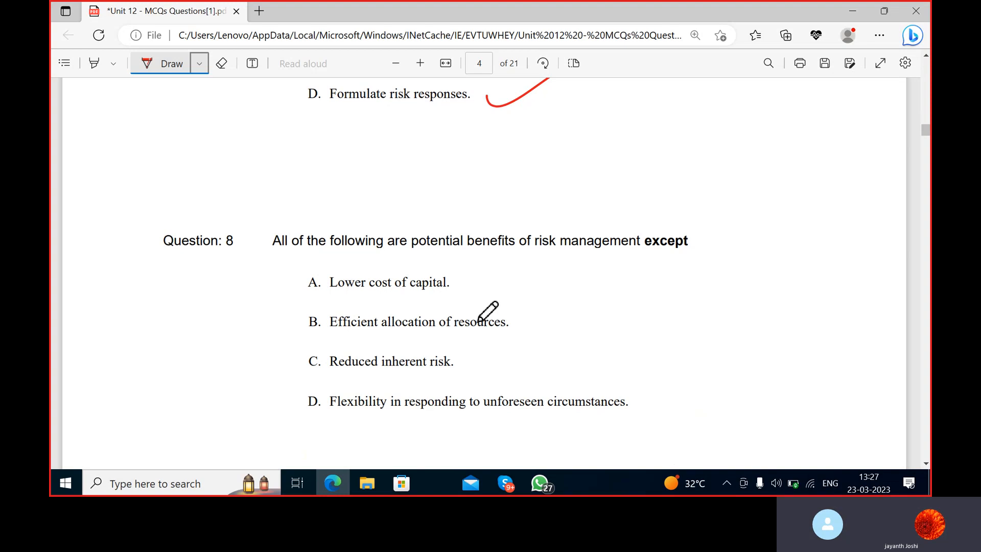
Step: Scroll down to bring Question 8 into view
{"action": "scroll", "scroll_direction": "down", "scroll_amount": 3}
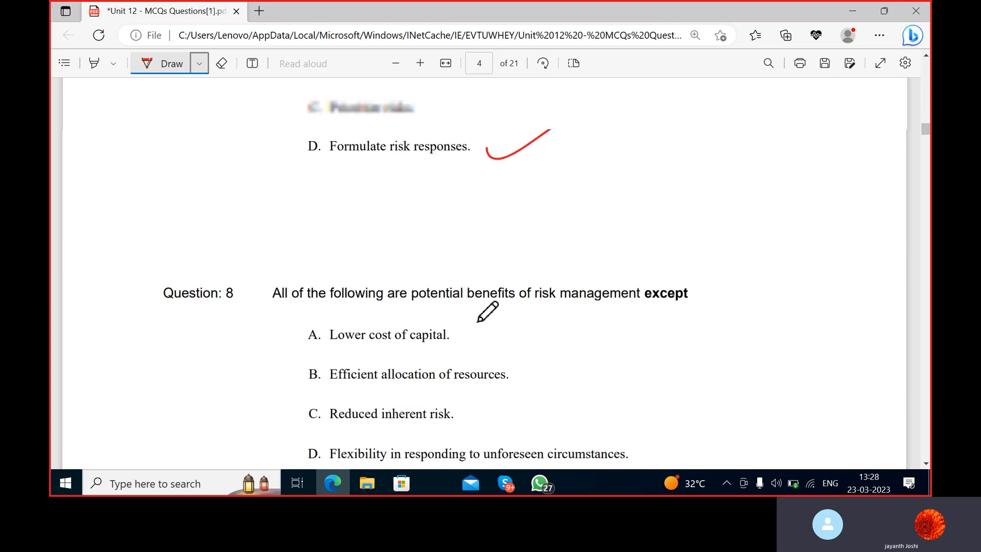
{"action": "scroll", "scroll_direction": "up", "scroll_amount": 3}
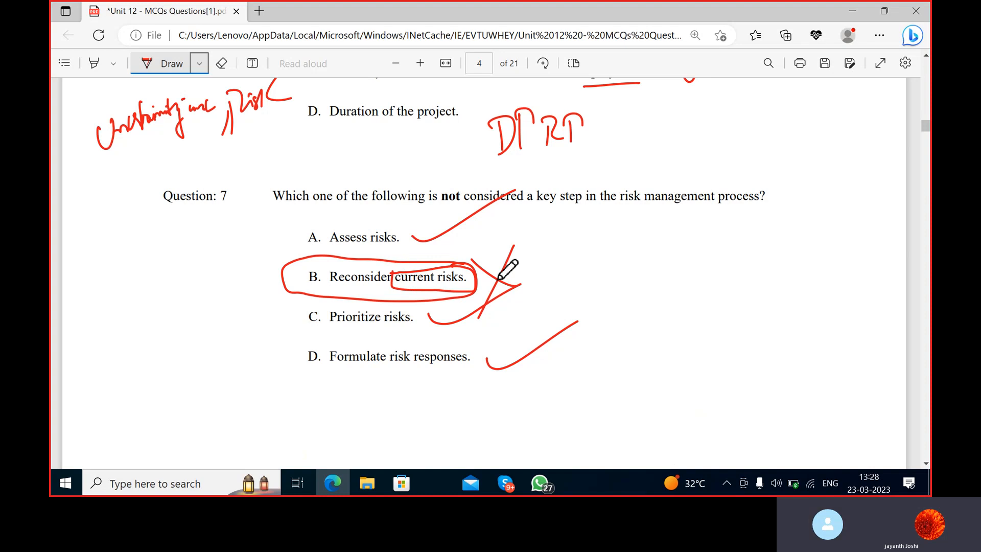
{"action": "scroll", "scroll_direction": "down", "scroll_amount": 3}
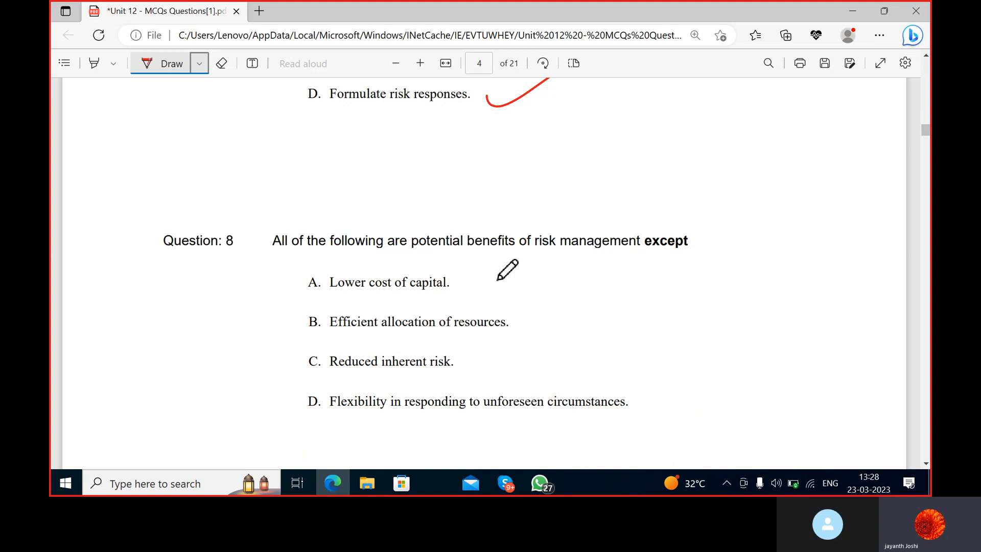
{"action": "mouse_move", "coordinate": [631, 184]}
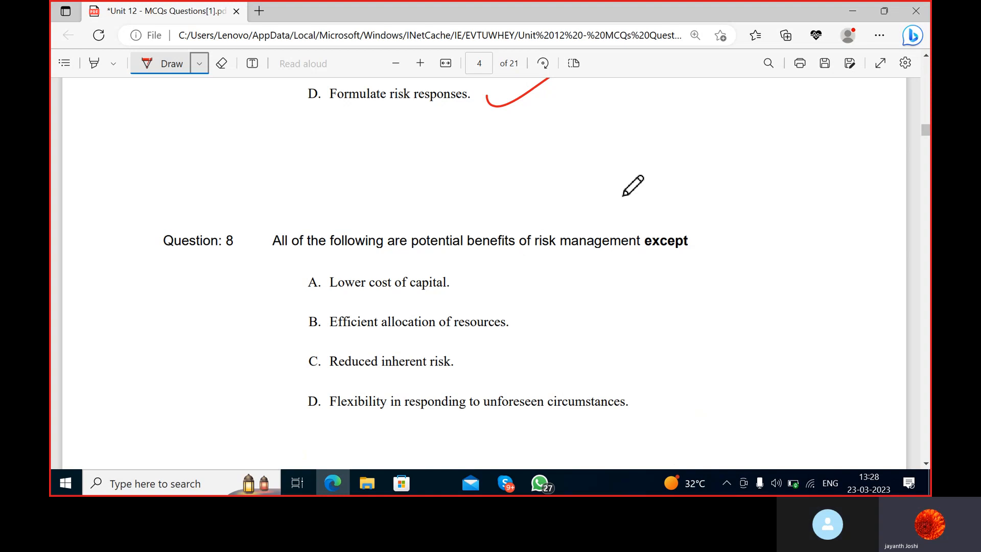
{"action": "mouse_move", "coordinate": [567, 216]}
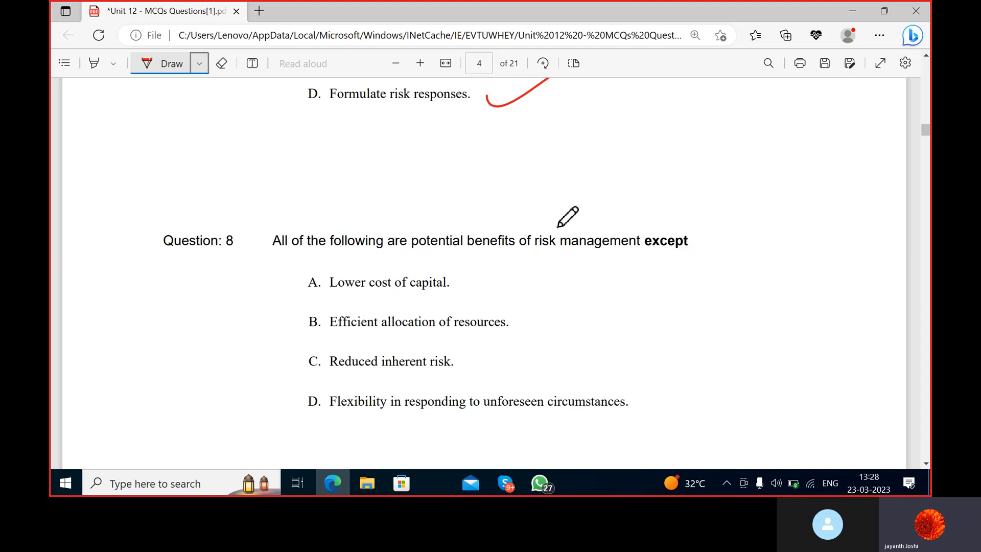
{"action": "mouse_move", "coordinate": [512, 254]}
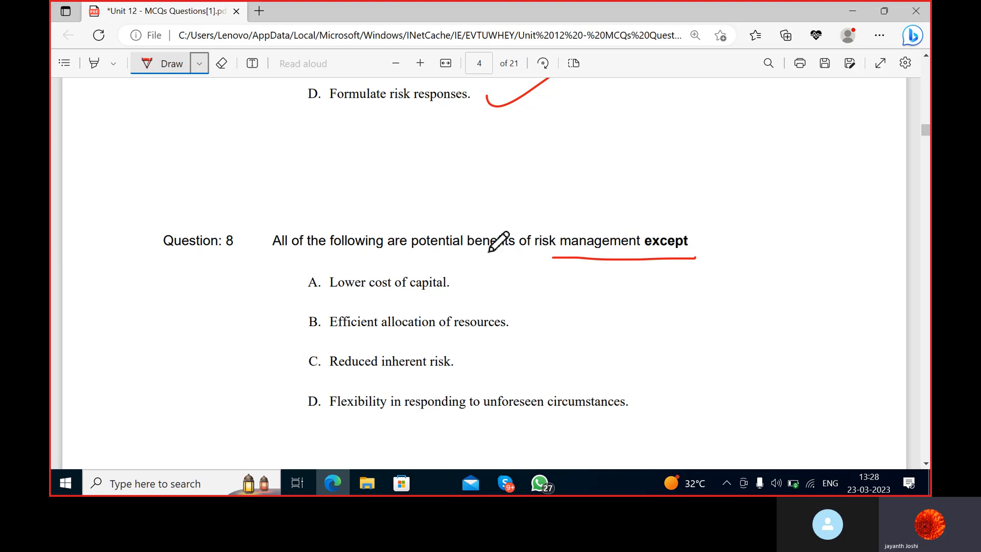
{"action": "mouse_move", "coordinate": [604, 293]}
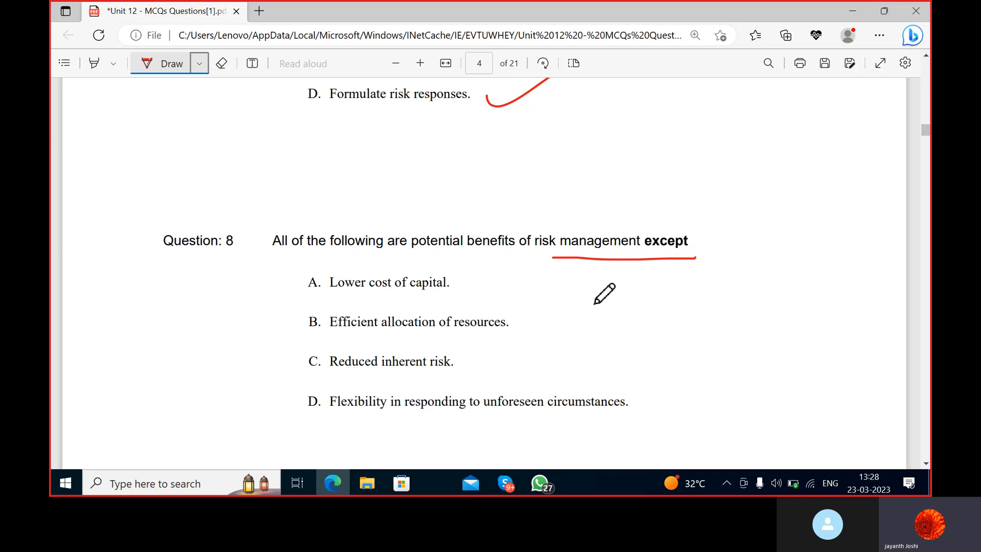
{"action": "mouse_move", "coordinate": [353, 300]}
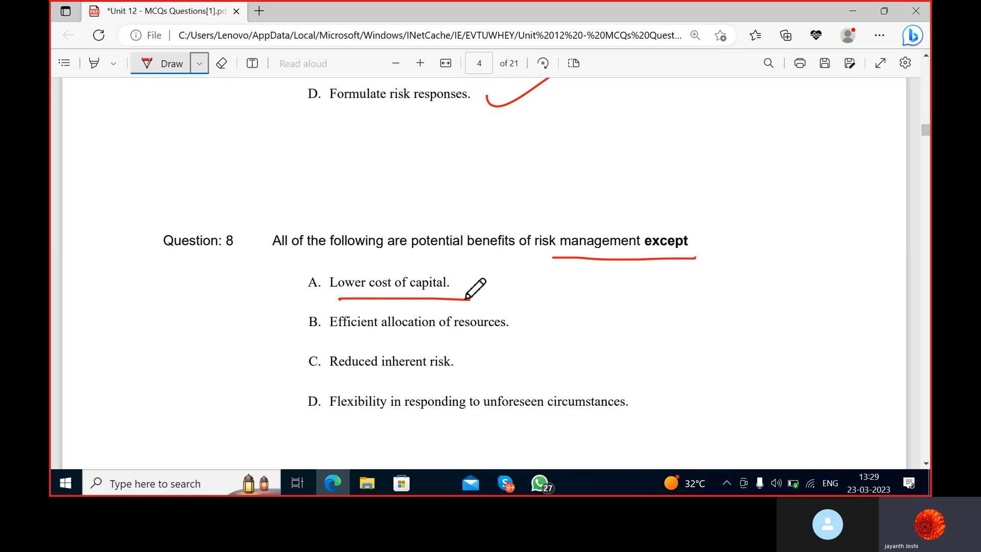
{"action": "mouse_move", "coordinate": [489, 288]}
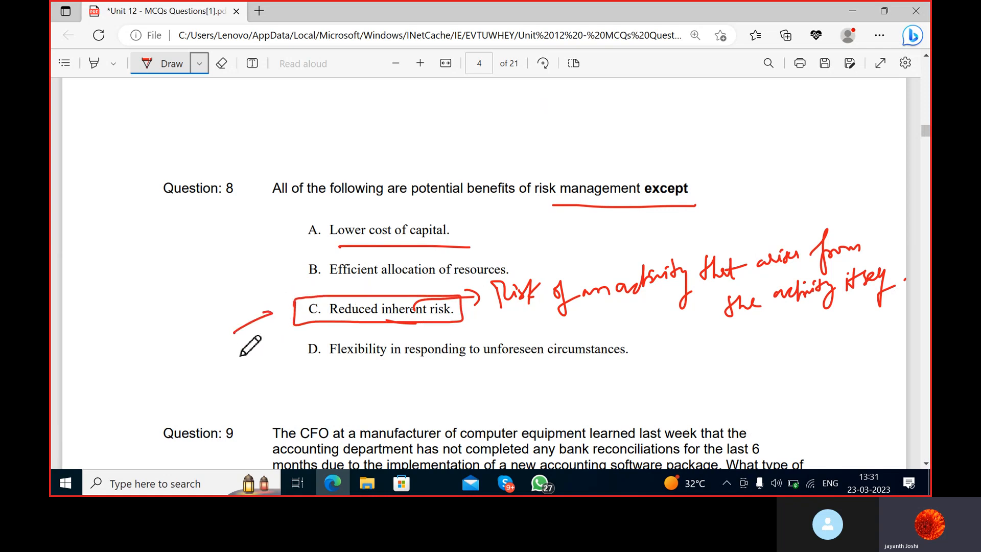
{"action": "mouse_move", "coordinate": [281, 311]}
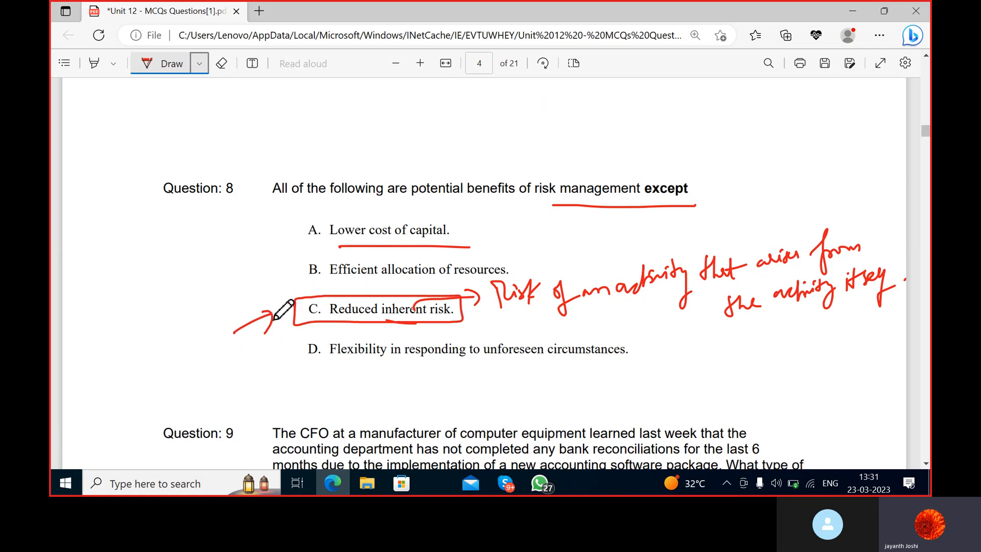
{"action": "mouse_move", "coordinate": [909, 483]}
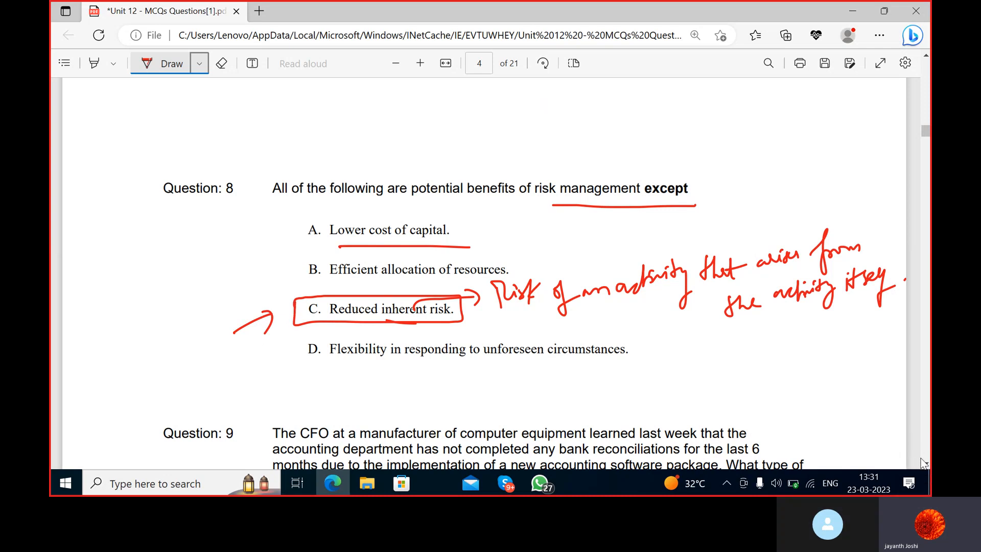
Step: Scroll down to bring Question 9 and its option D into view
{"action": "scroll", "scroll_direction": "down", "scroll_amount": 3}
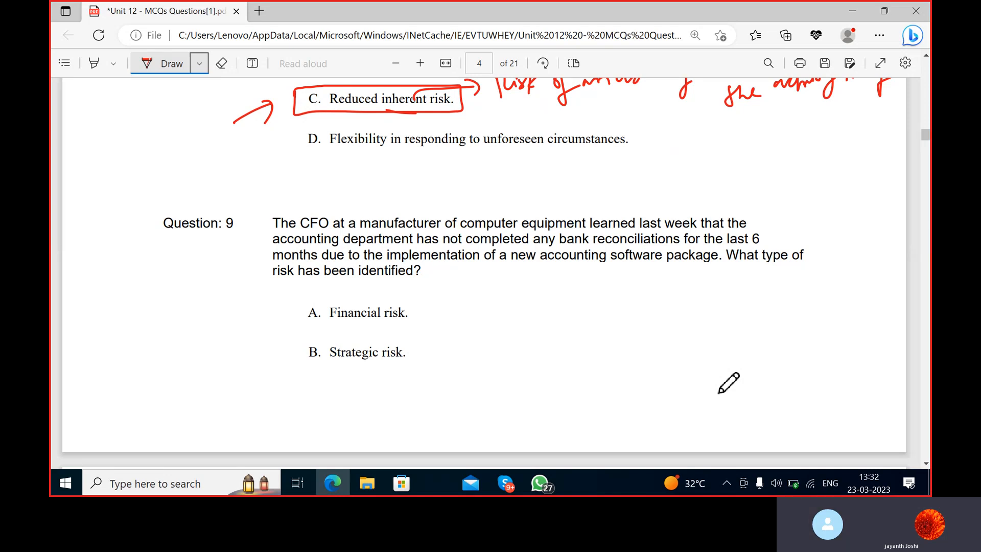
{"action": "scroll", "scroll_direction": "down", "scroll_amount": 3}
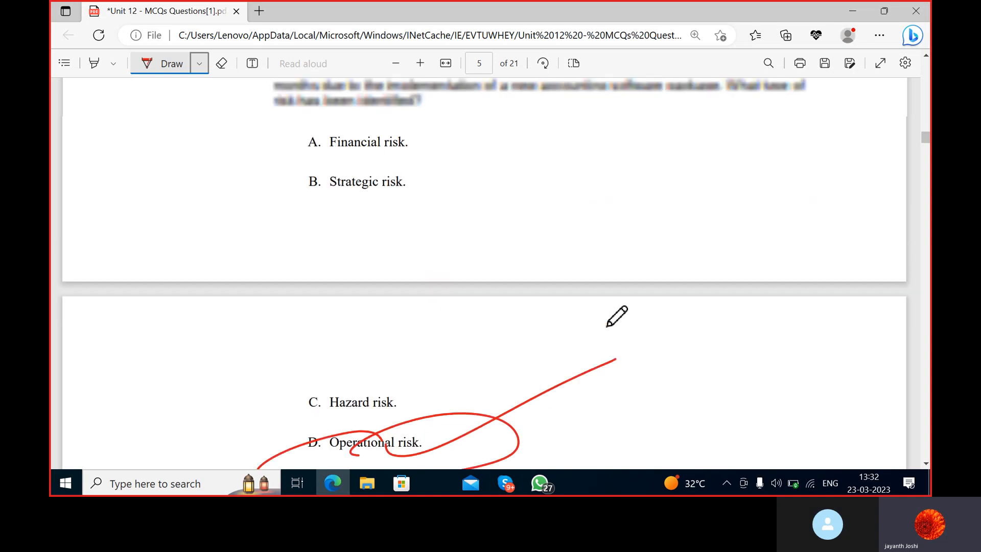
Step: Scroll up slightly to make room beside option A Financial risk
{"action": "scroll", "scroll_direction": "up", "scroll_amount": 3}
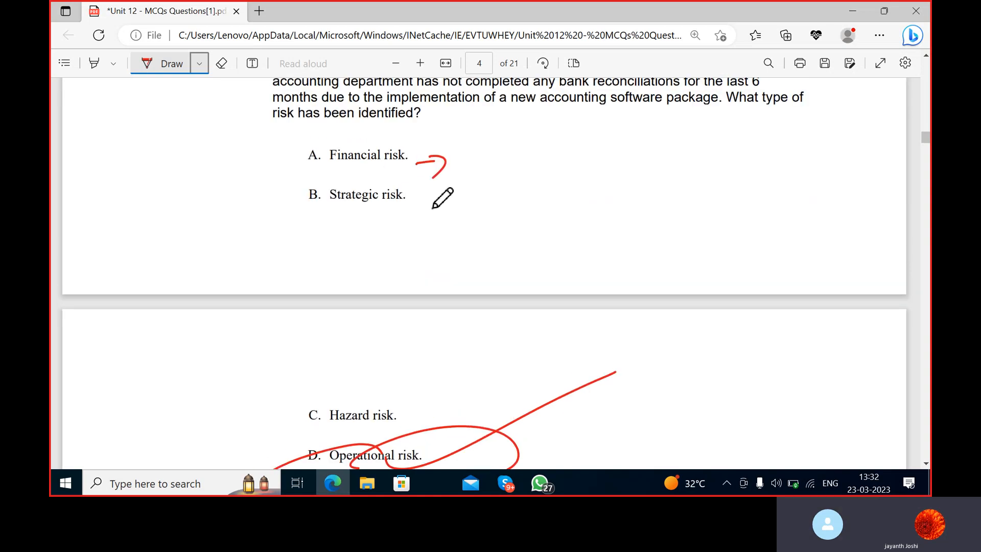
{"action": "mouse_move", "coordinate": [469, 164]}
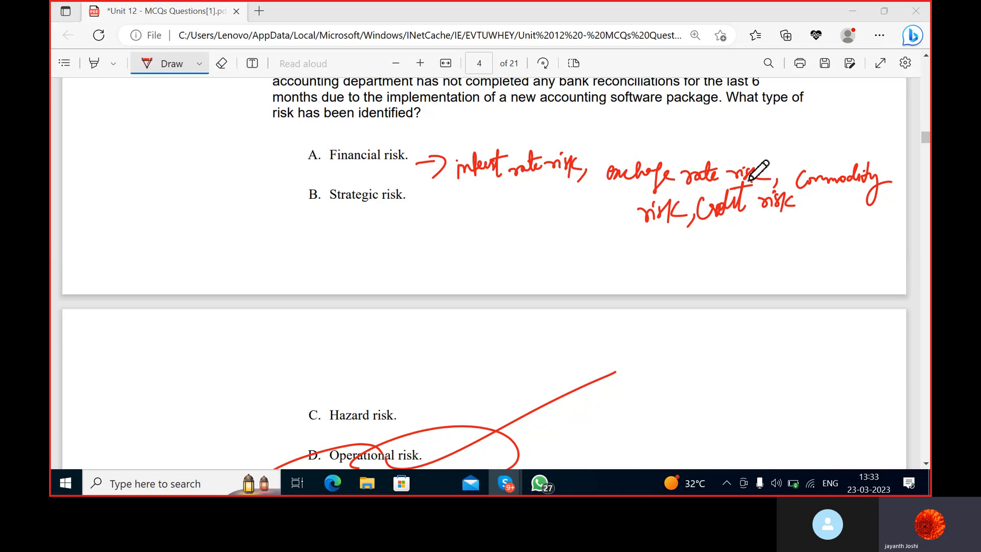
{"action": "mouse_move", "coordinate": [817, 208]}
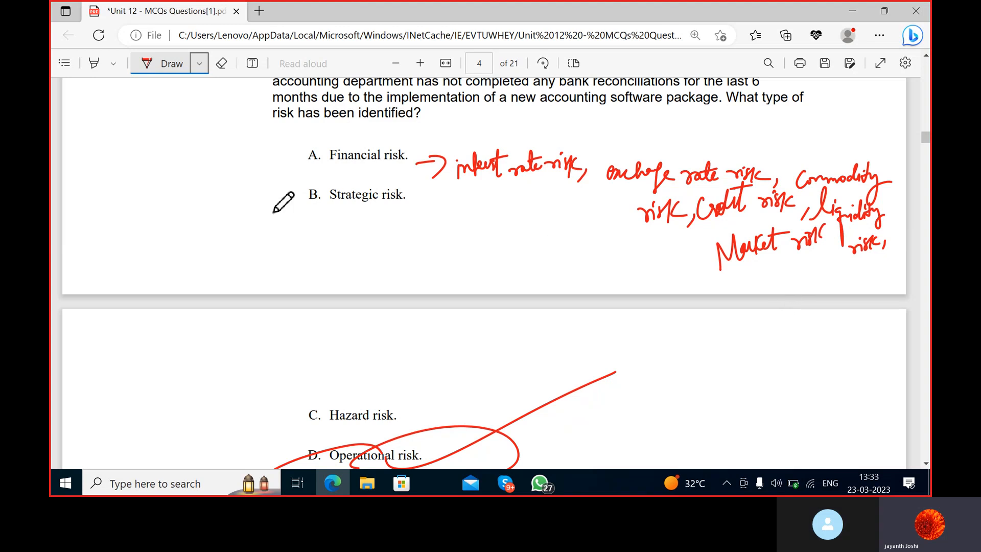
Step: Bracket option B Strategic risk and note global economic, political and regulatory risk
{"action": "left_click_drag", "start_coordinate": [291, 197], "coordinate": [294, 244]}
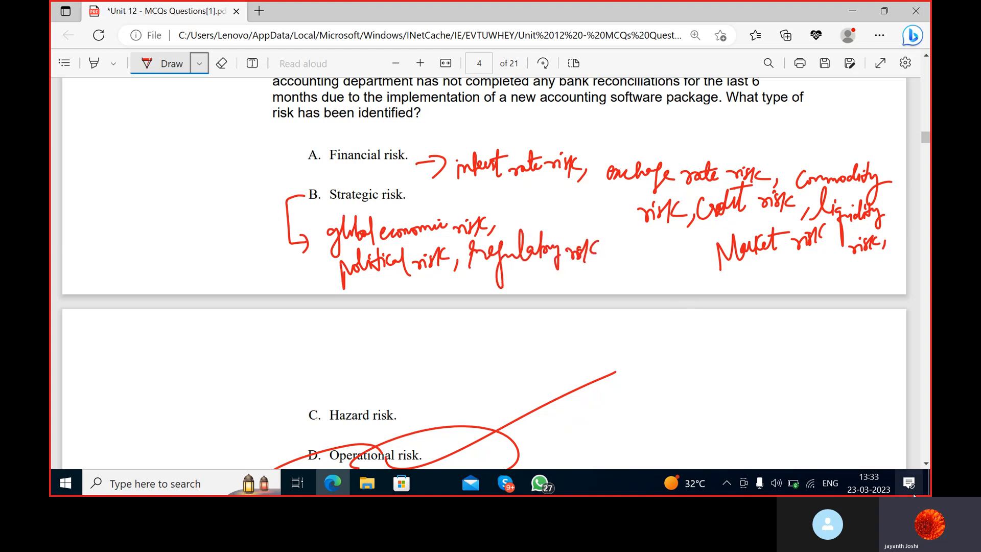
Step: Scroll down to bring Question 10 on quantitative risk assessment into view
{"action": "scroll", "scroll_direction": "down", "scroll_amount": 3}
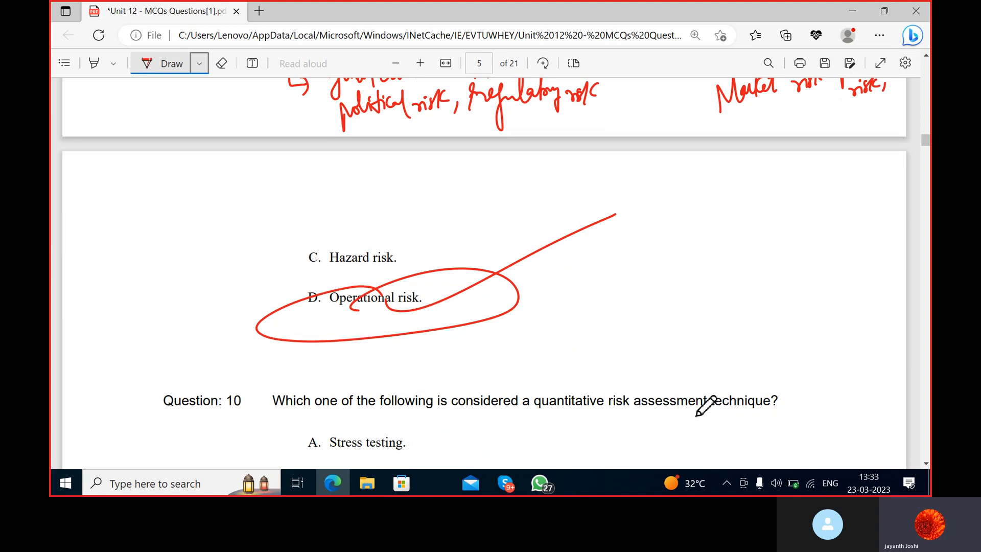
{"action": "mouse_move", "coordinate": [415, 254]}
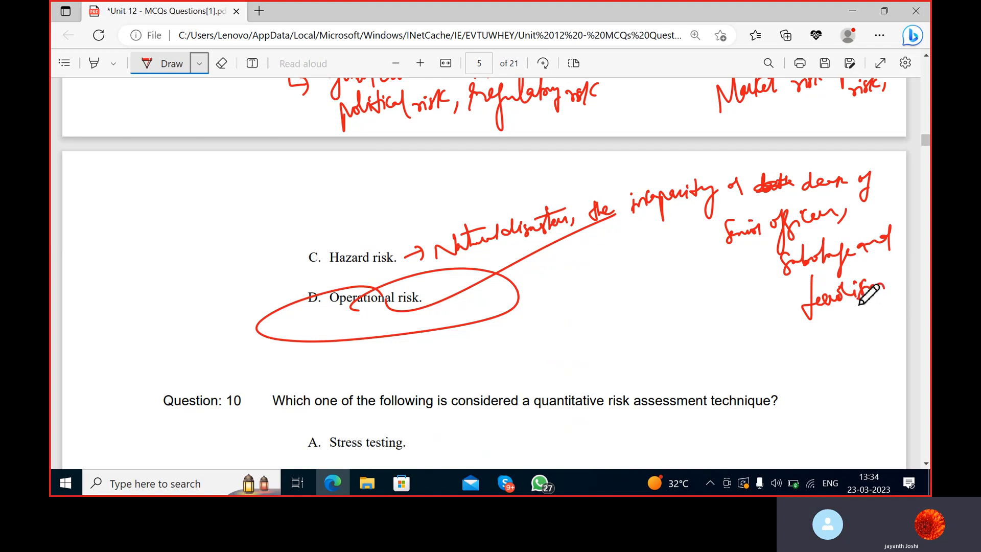
{"action": "mouse_move", "coordinate": [456, 310]}
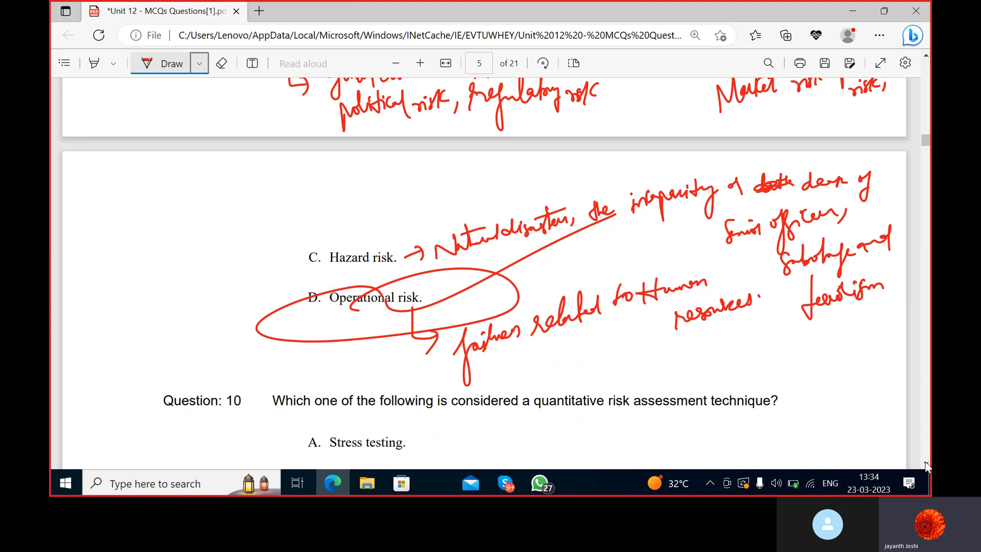
Step: Dismiss the low-battery warning and circle option B Benchmarking for Question 10
{"action": "scroll", "scroll_direction": "down", "scroll_amount": 3}
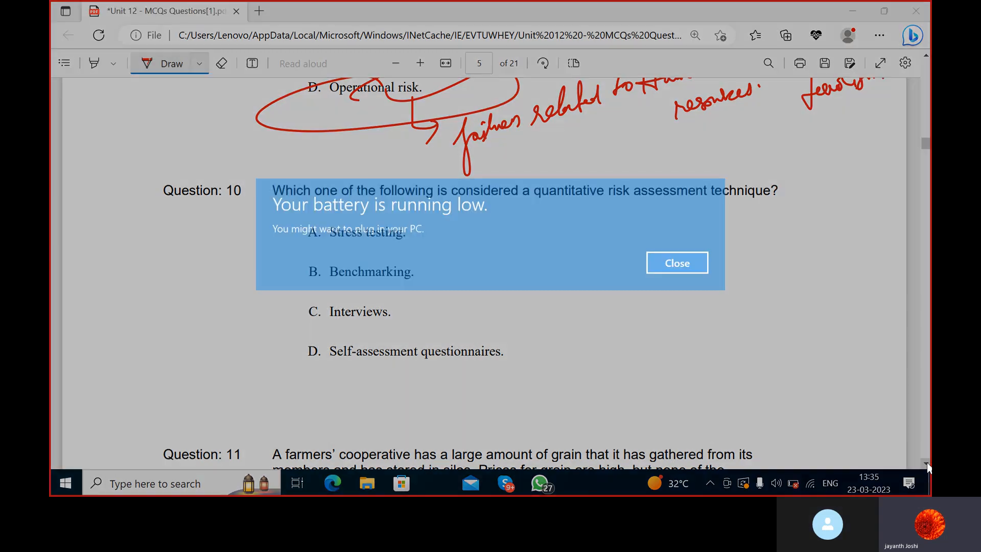
{"action": "left_click", "coordinate": [676, 262]}
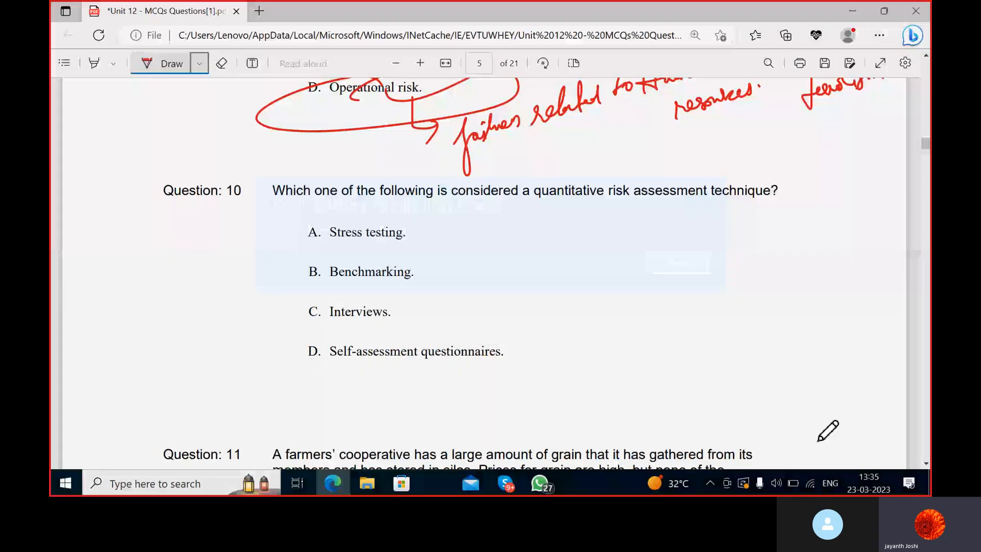
{"action": "left_click", "coordinate": [793, 483]}
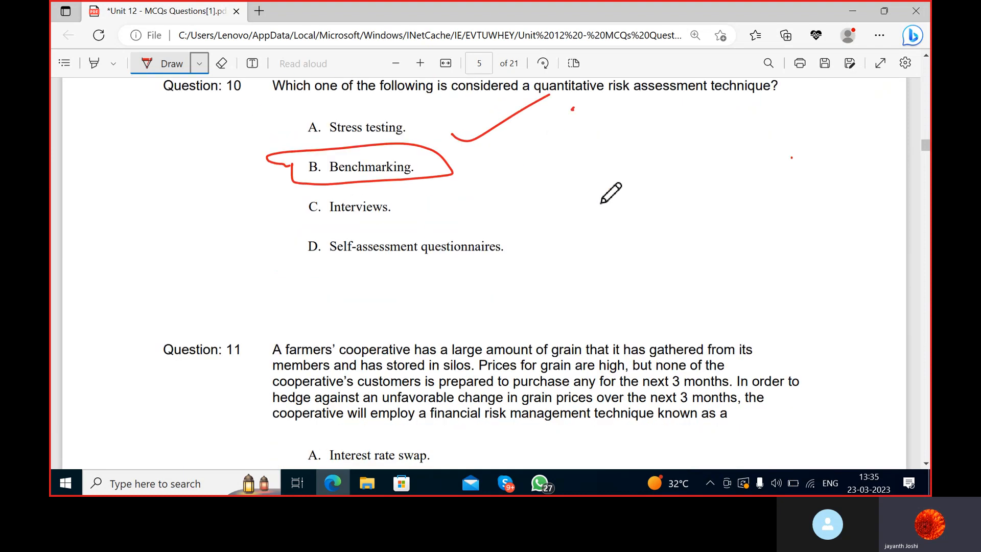
{"action": "scroll", "scroll_direction": "down", "scroll_amount": 3}
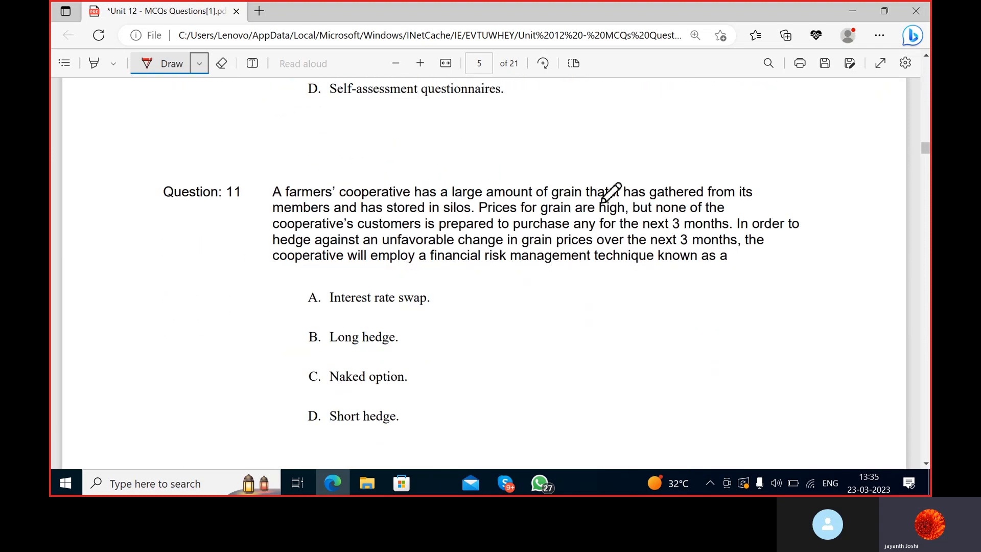